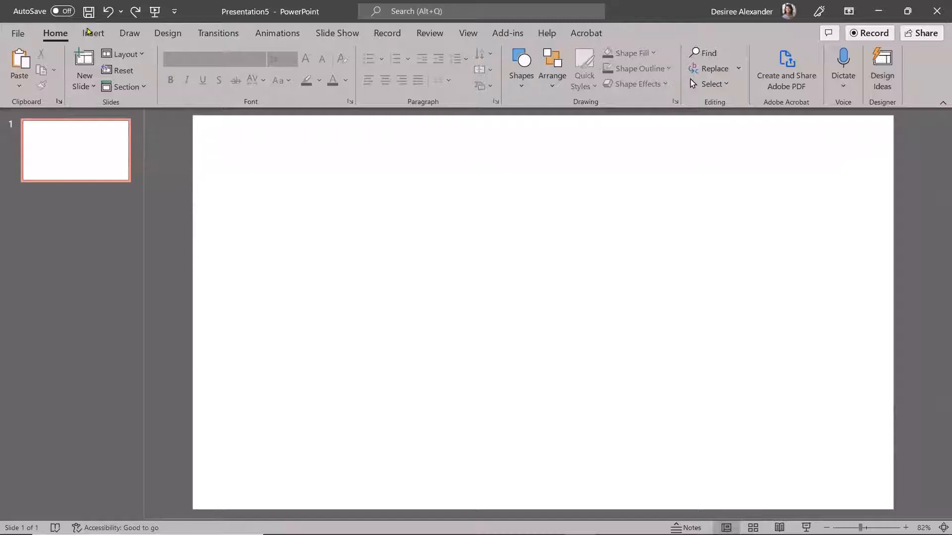
Show the Insert ribbon options for the blank slide
{"action": "left_click", "coordinate": [93, 34]}
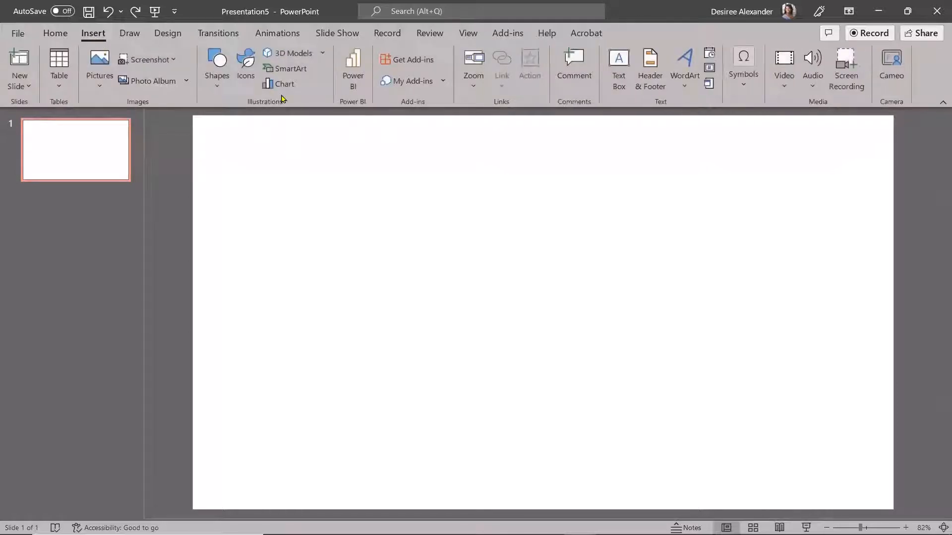
{"action": "mouse_move", "coordinate": [490, 256]}
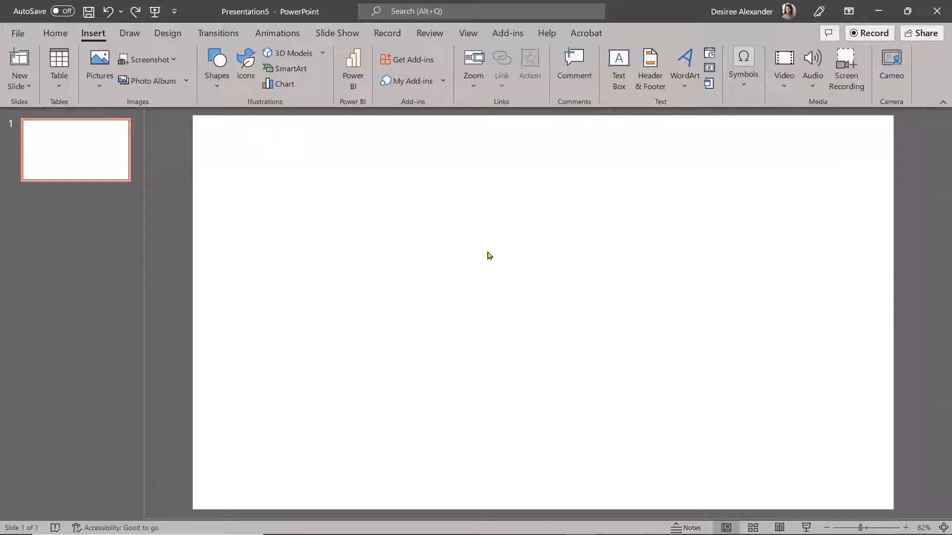
{"action": "mouse_move", "coordinate": [486, 259]}
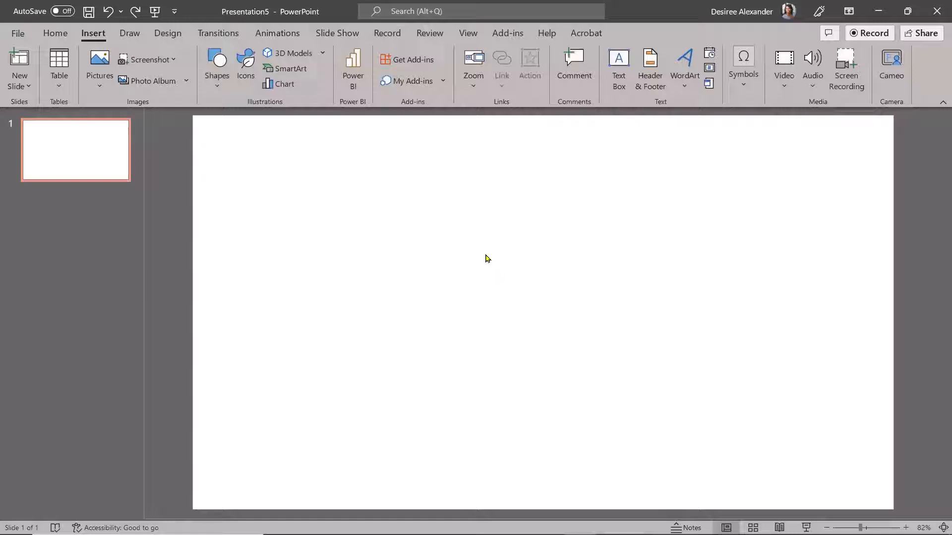
{"action": "mouse_move", "coordinate": [240, 52]}
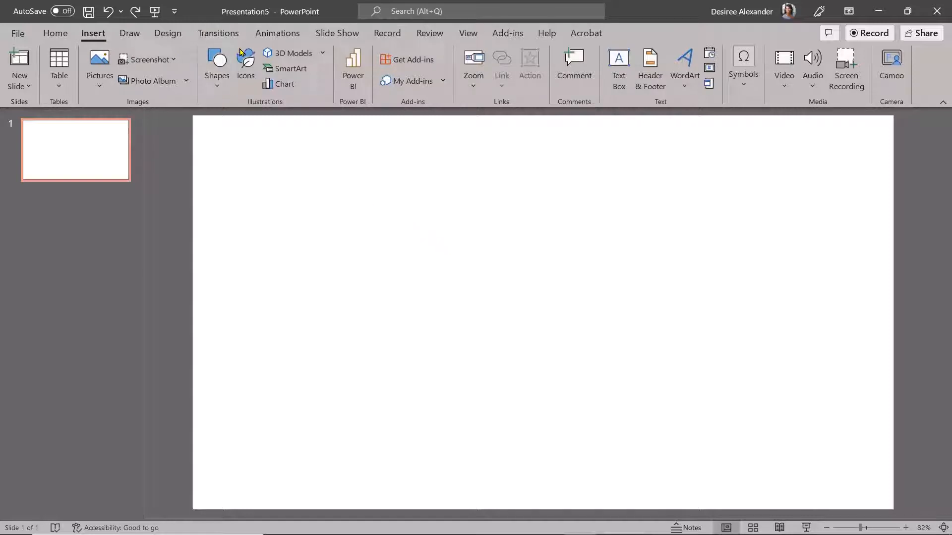
Browse the stock Icons gallery from the Illustrations group
{"action": "left_click", "coordinate": [246, 59]}
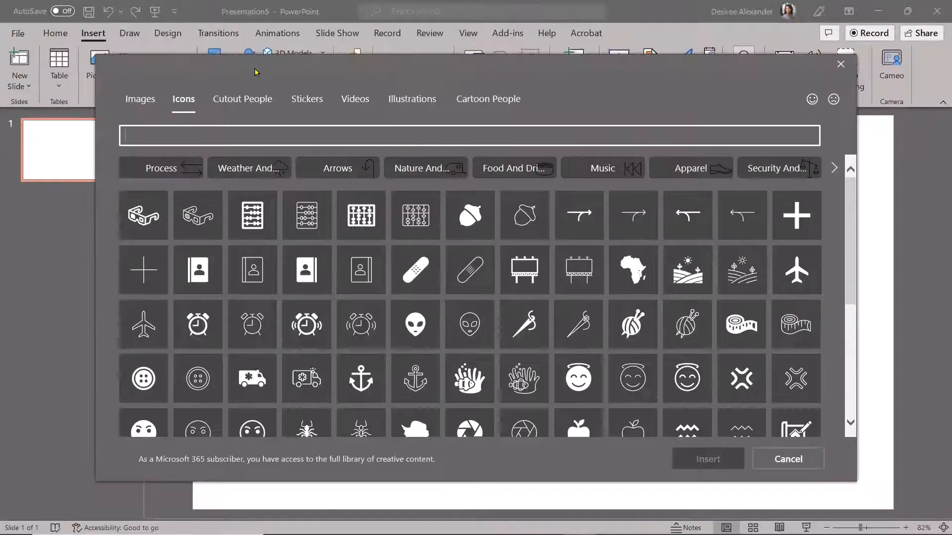
{"action": "mouse_move", "coordinate": [506, 114]}
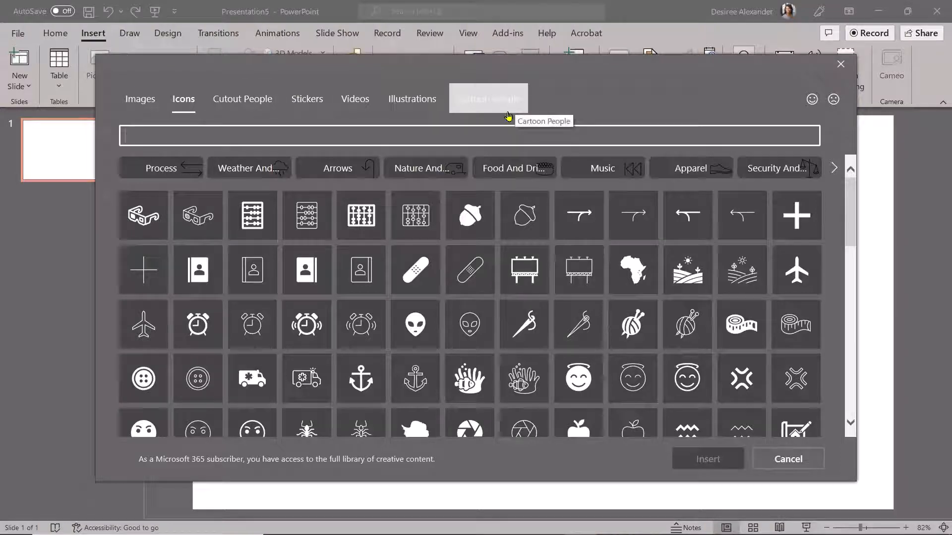
{"action": "mouse_move", "coordinate": [205, 452]}
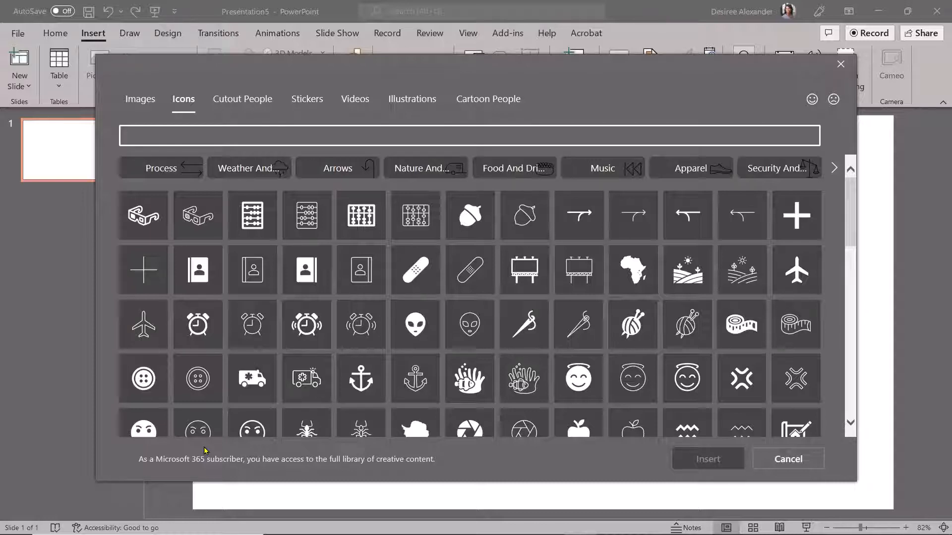
{"action": "mouse_move", "coordinate": [494, 250]}
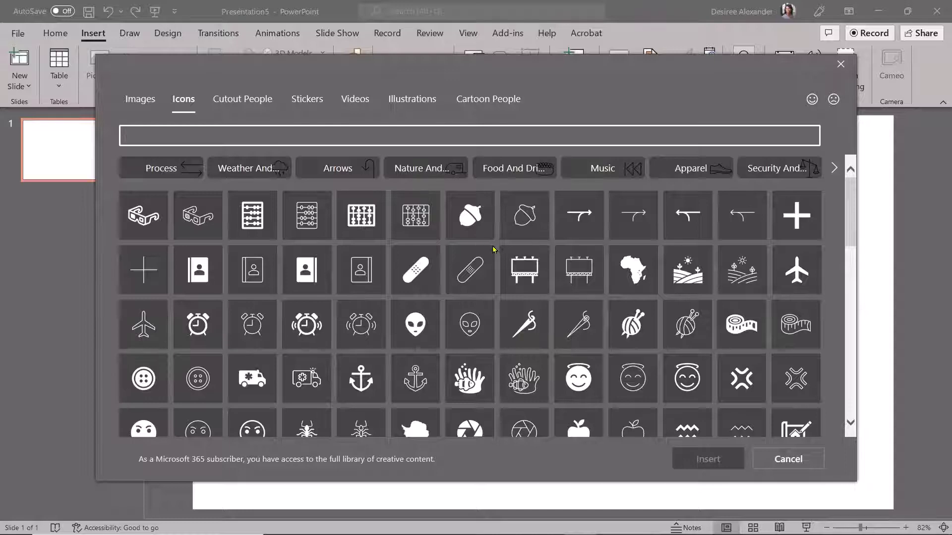
{"action": "scroll", "scroll_direction": "down", "scroll_amount": 3}
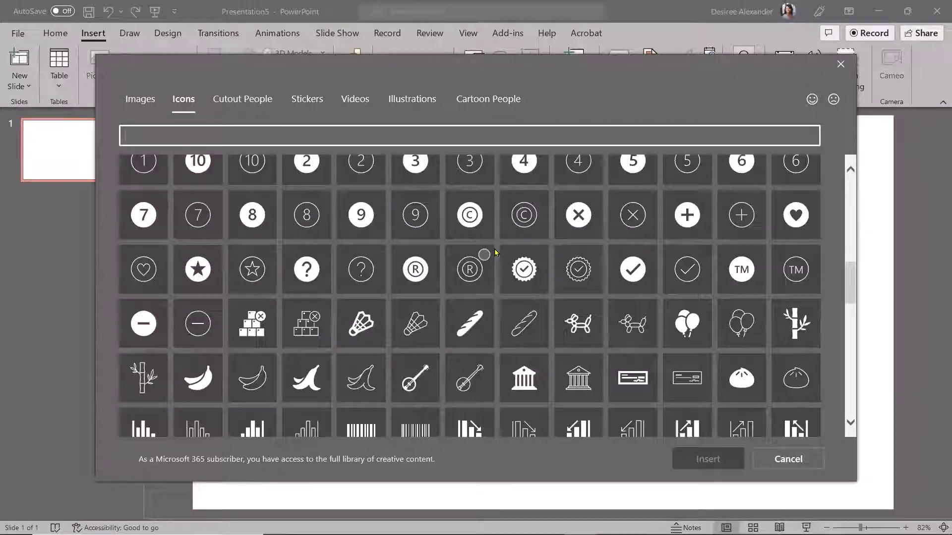
{"action": "scroll", "scroll_direction": "down", "scroll_amount": 3}
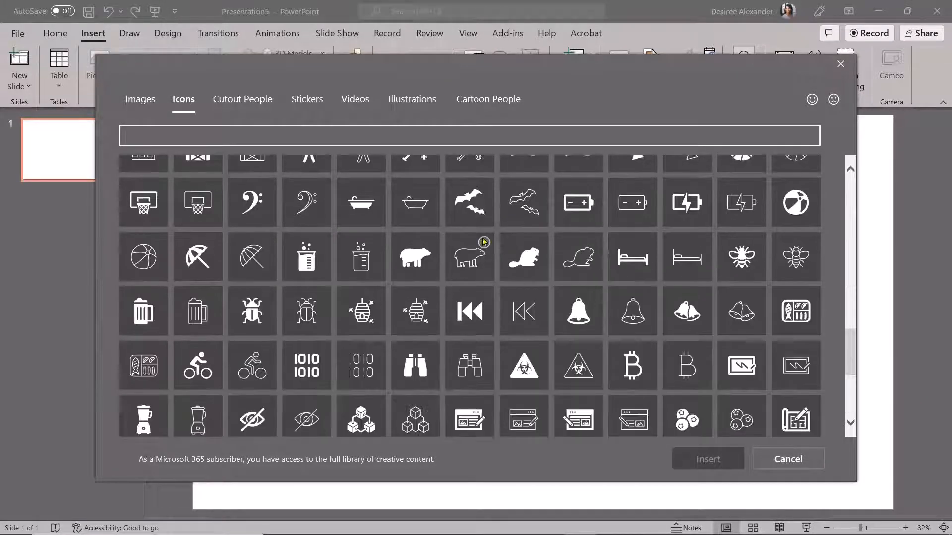
Search the icons for 'heart' and choose the heart-shaped open padlock
{"action": "type", "text": "h"}
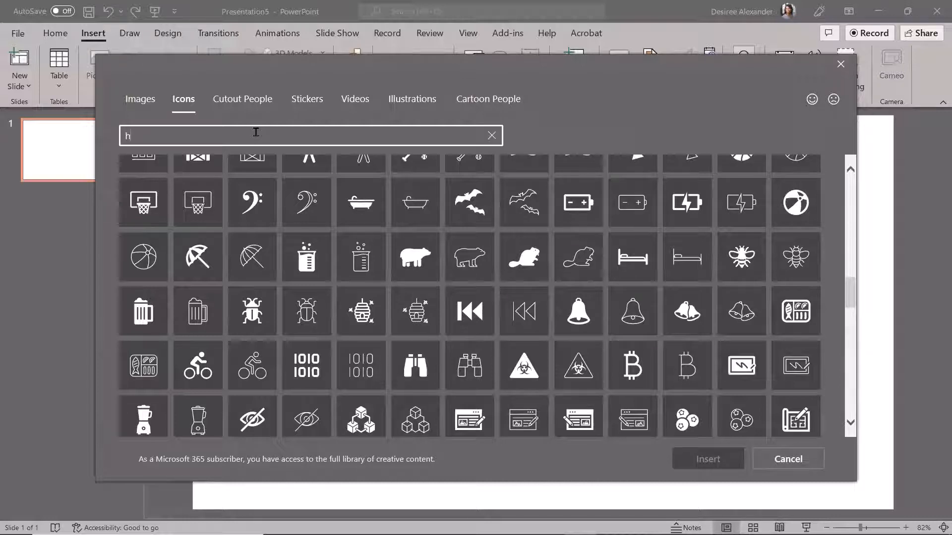
{"action": "type", "text": "eart"}
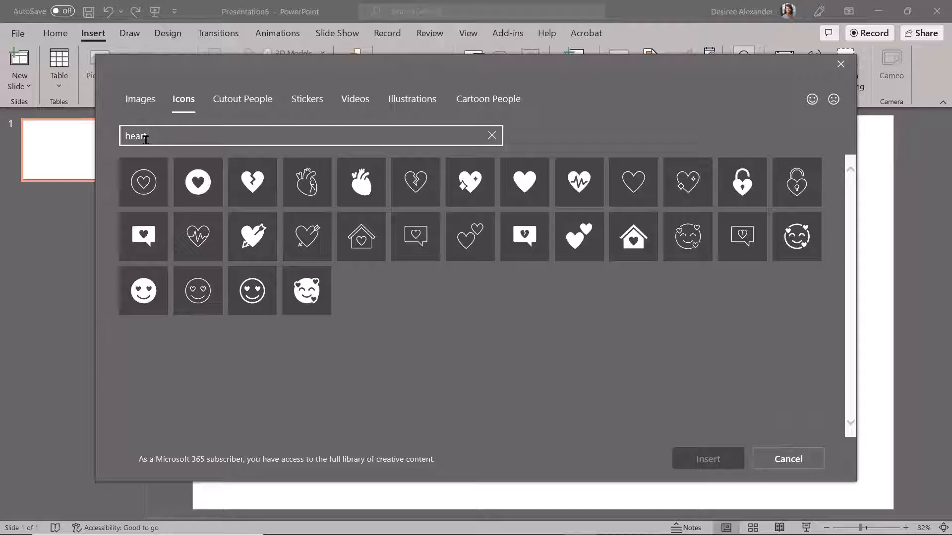
{"action": "mouse_move", "coordinate": [669, 266]}
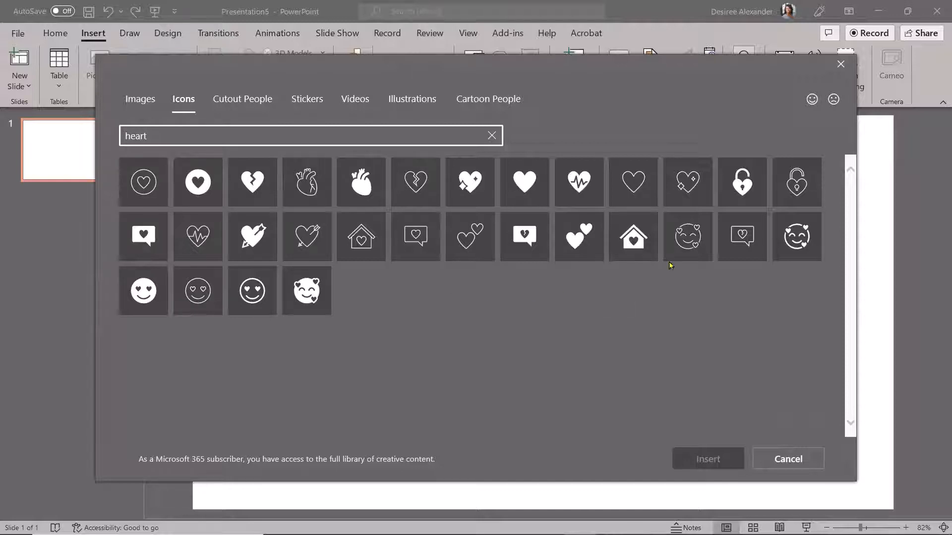
{"action": "mouse_move", "coordinate": [741, 183]}
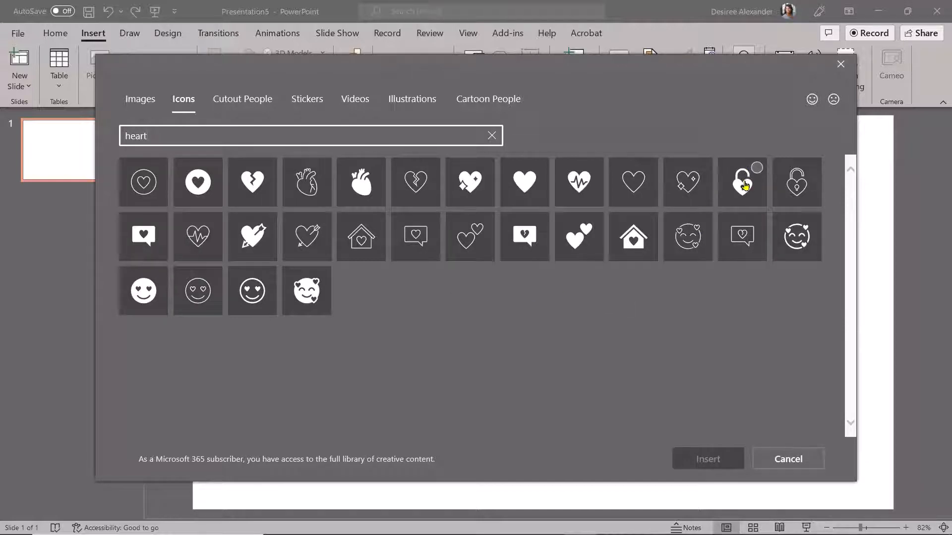
{"action": "left_click", "coordinate": [742, 182]}
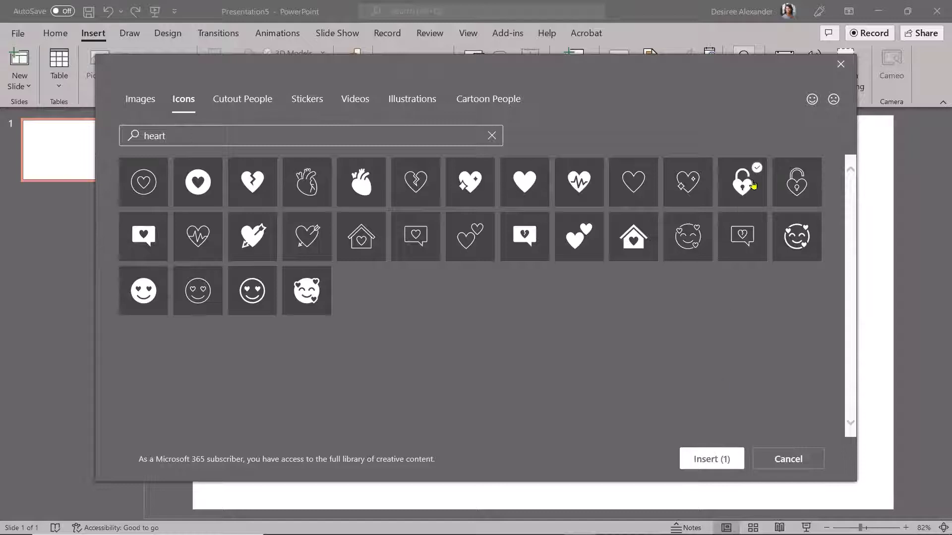
Insert the heart padlock icon, enlarge it and move it toward the left of the slide
{"action": "left_click", "coordinate": [712, 458]}
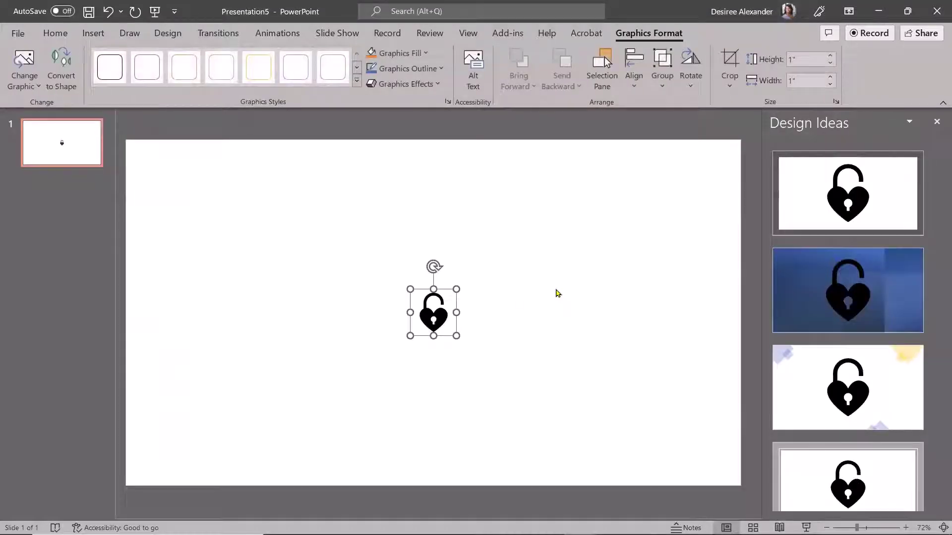
{"action": "left_click_drag", "start_coordinate": [456, 339], "coordinate": [585, 337]}
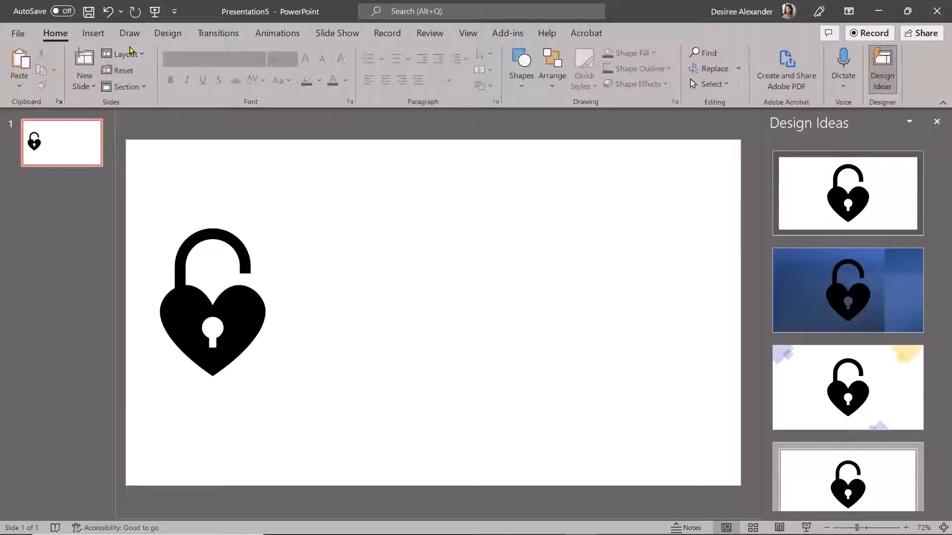
{"action": "left_click", "coordinate": [93, 34]}
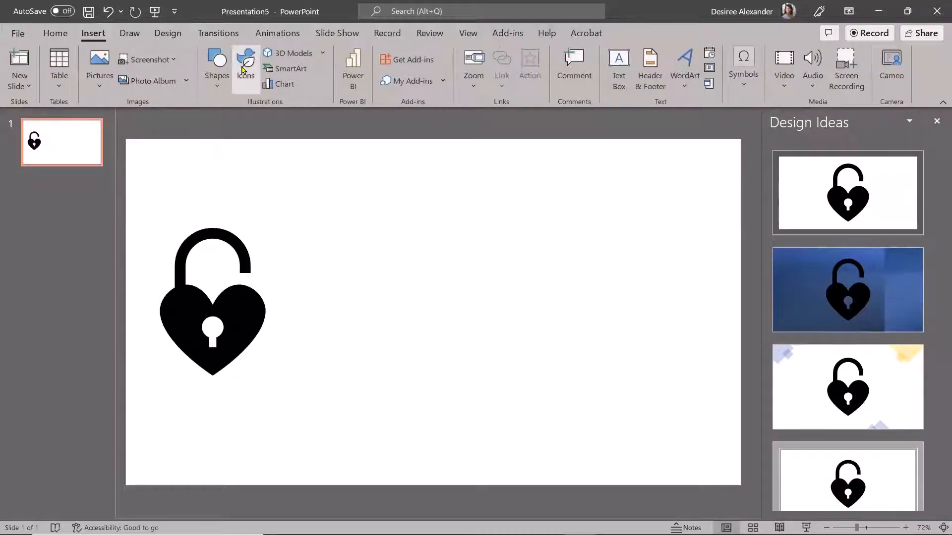
Browse the Cutout People stock photos looking for a suitable person
{"action": "left_click", "coordinate": [245, 65]}
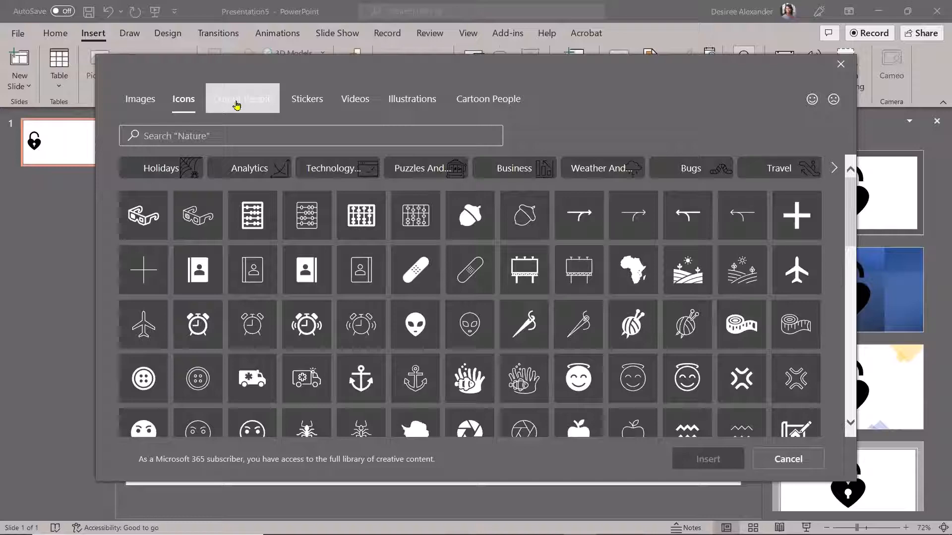
{"action": "left_click", "coordinate": [242, 98]}
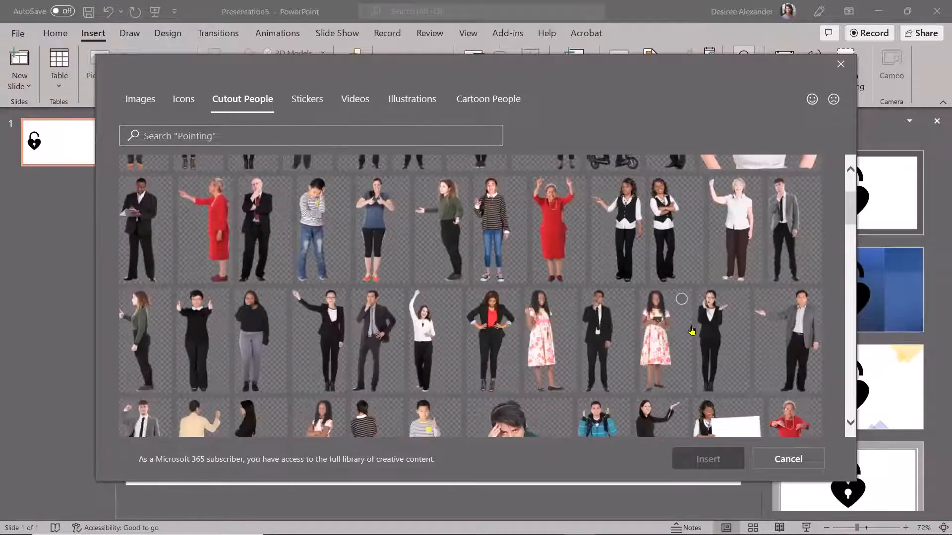
{"action": "scroll", "scroll_direction": "down", "scroll_amount": 3}
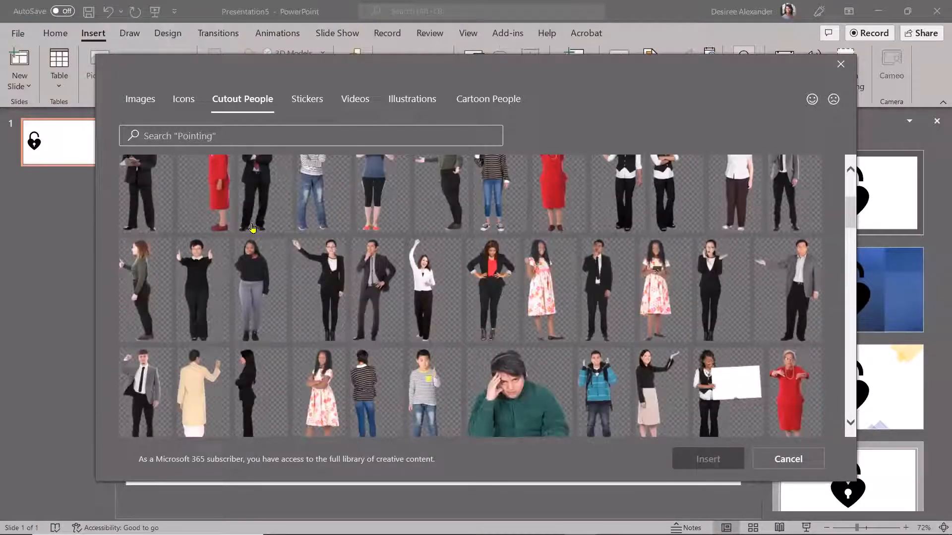
{"action": "scroll", "scroll_direction": "down", "scroll_amount": 3}
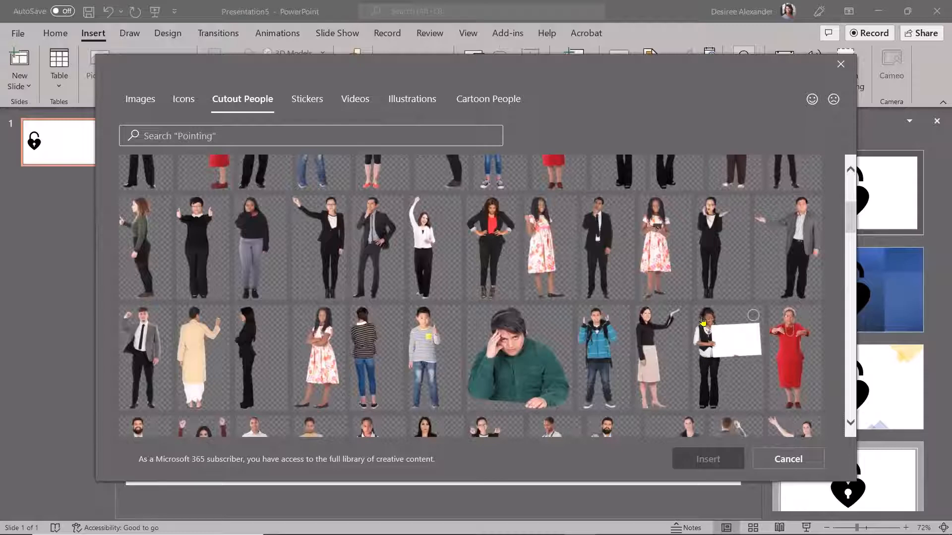
{"action": "scroll", "scroll_direction": "down", "scroll_amount": 3}
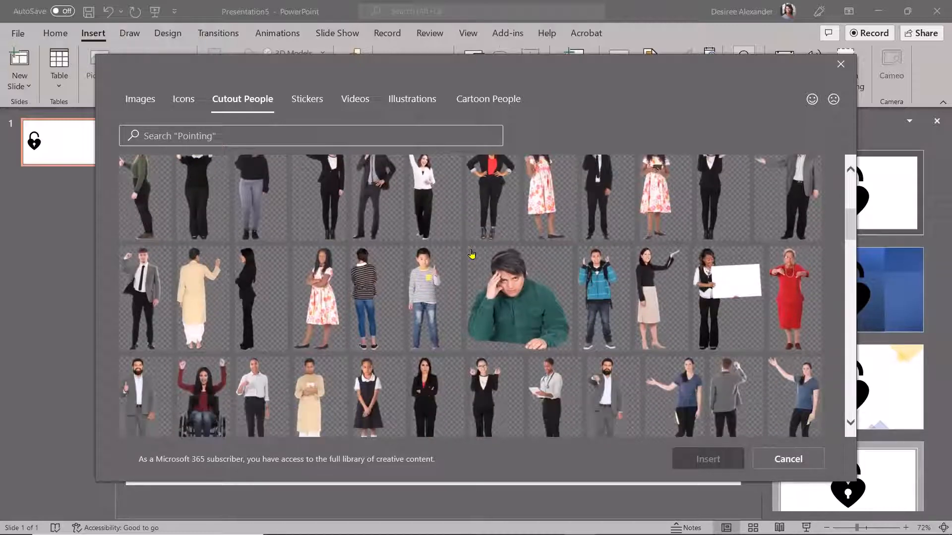
{"action": "scroll", "scroll_direction": "down", "scroll_amount": 3}
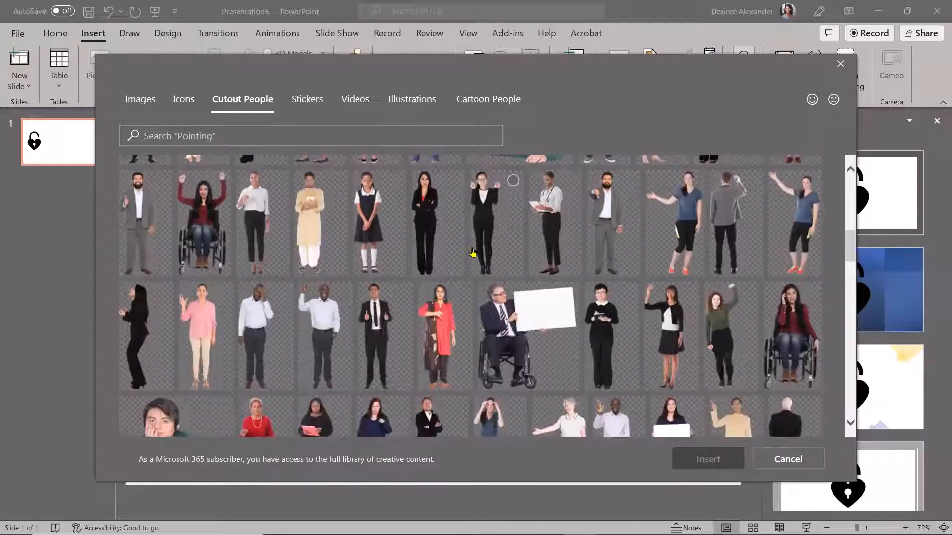
{"action": "scroll", "scroll_direction": "down", "scroll_amount": 3}
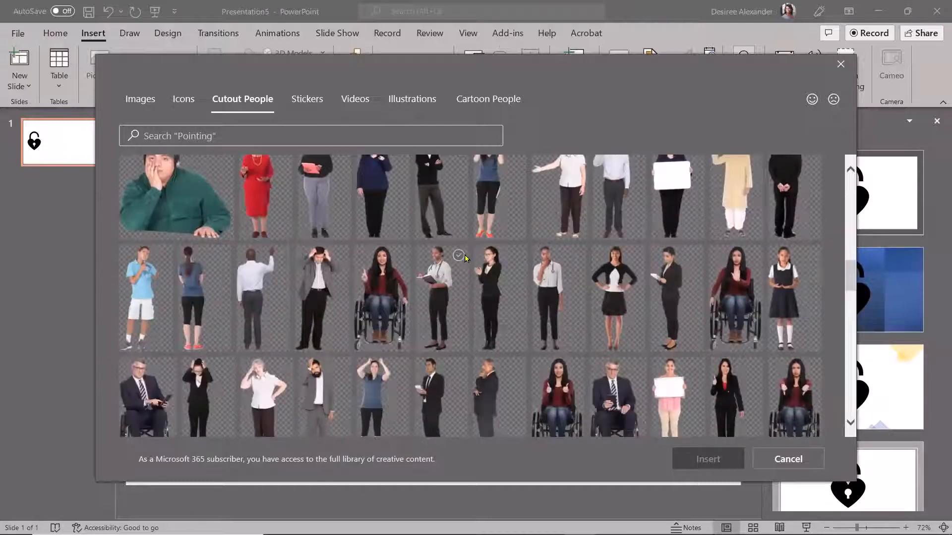
{"action": "scroll", "scroll_direction": "down", "scroll_amount": 3}
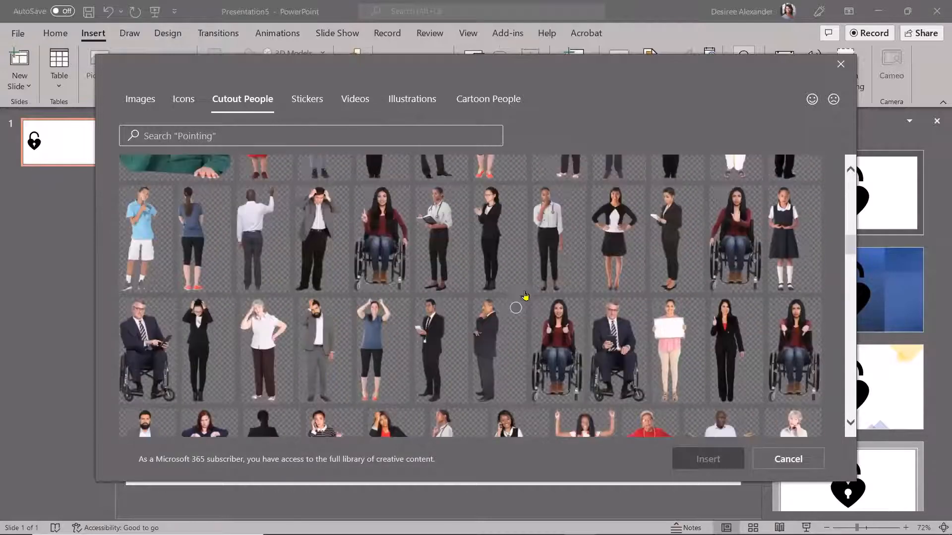
{"action": "scroll", "scroll_direction": "down", "scroll_amount": 3}
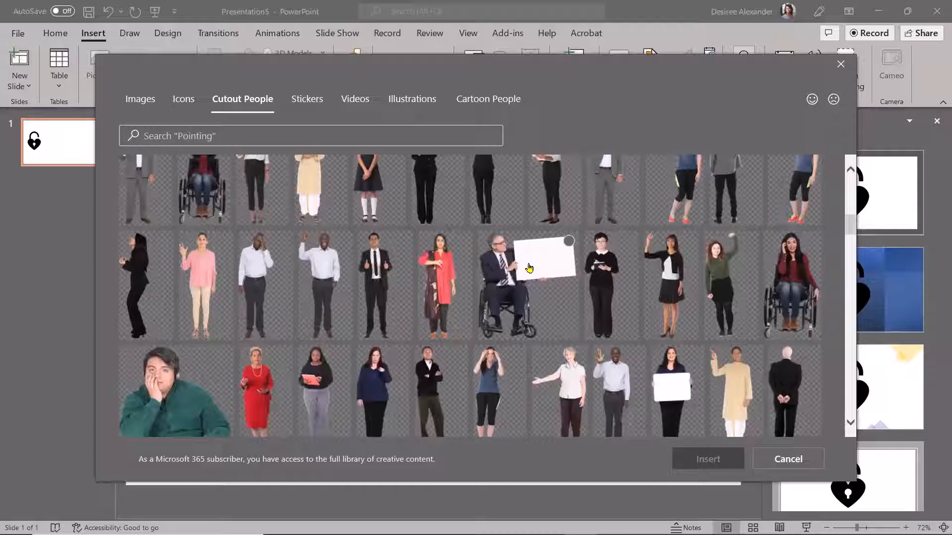
Insert the wheelchair man cutout, shrink it to about half size and overlap it with the padlock
{"action": "left_click", "coordinate": [789, 459]}
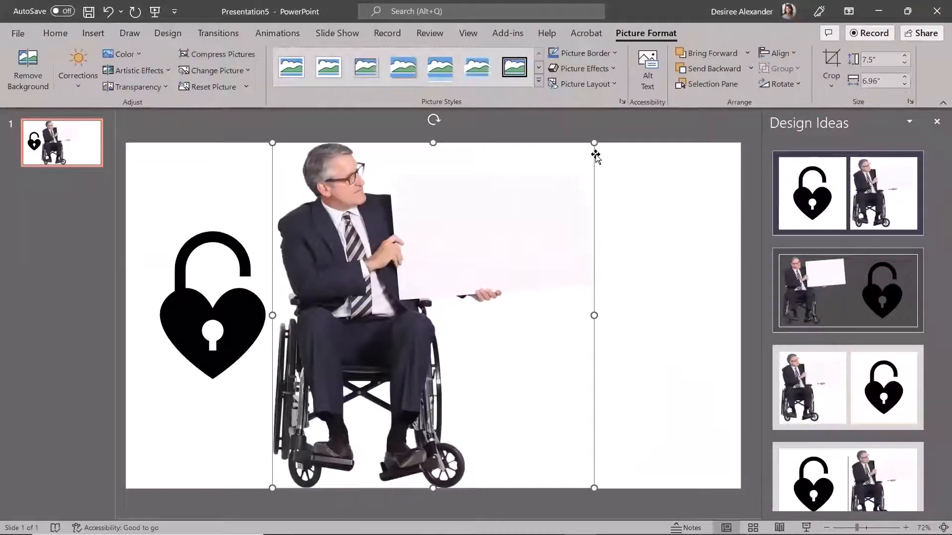
{"action": "left_click_drag", "start_coordinate": [594, 142], "coordinate": [420, 256]}
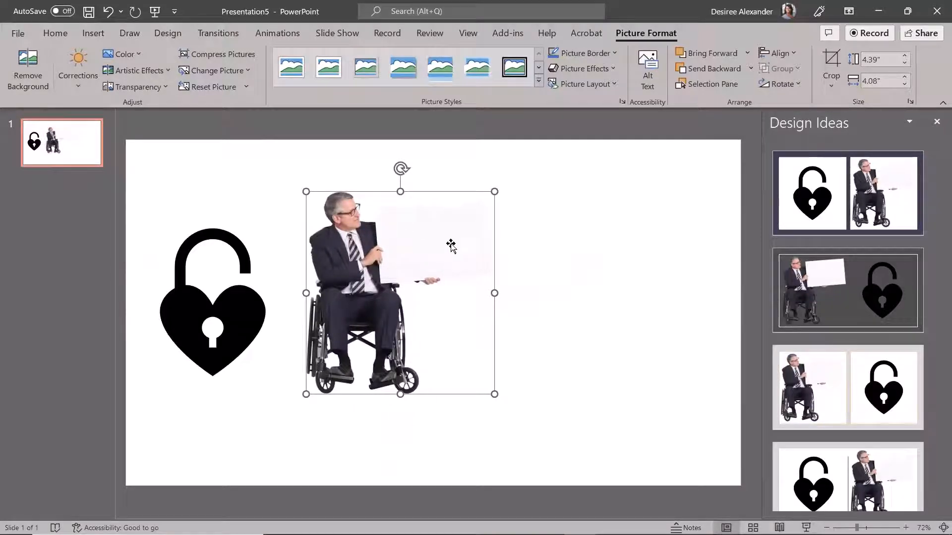
{"action": "left_click_drag", "start_coordinate": [399, 292], "coordinate": [307, 264]}
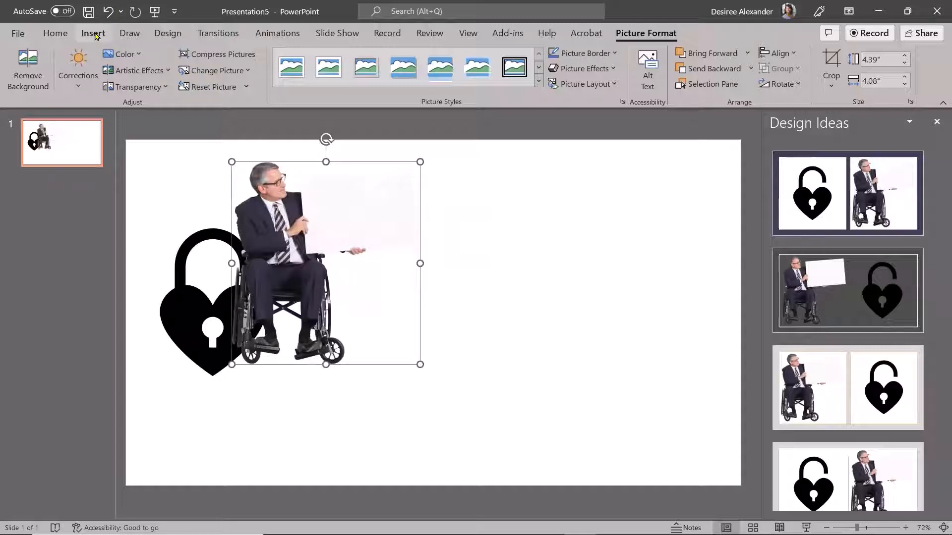
{"action": "left_click", "coordinate": [94, 34]}
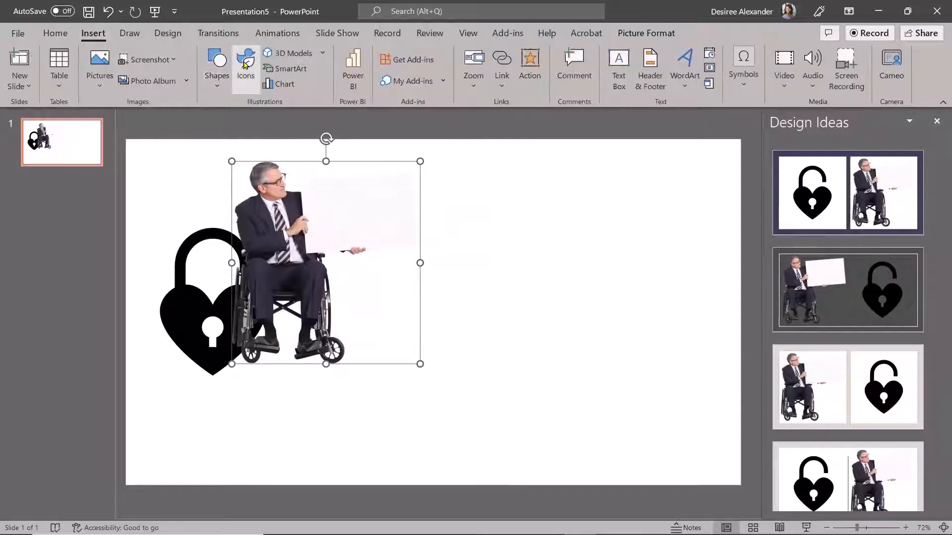
Browse the stock Stickers collection
{"action": "left_click", "coordinate": [246, 67]}
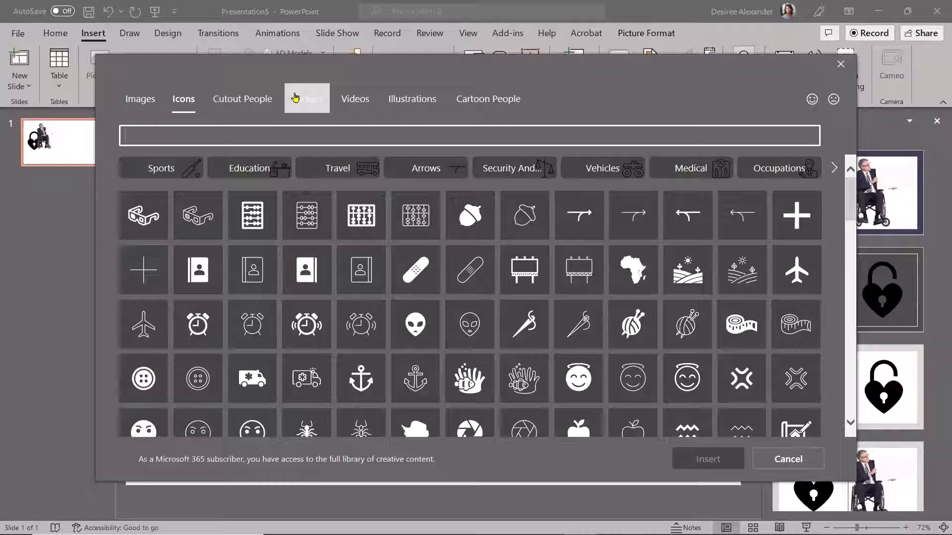
{"action": "left_click", "coordinate": [308, 99]}
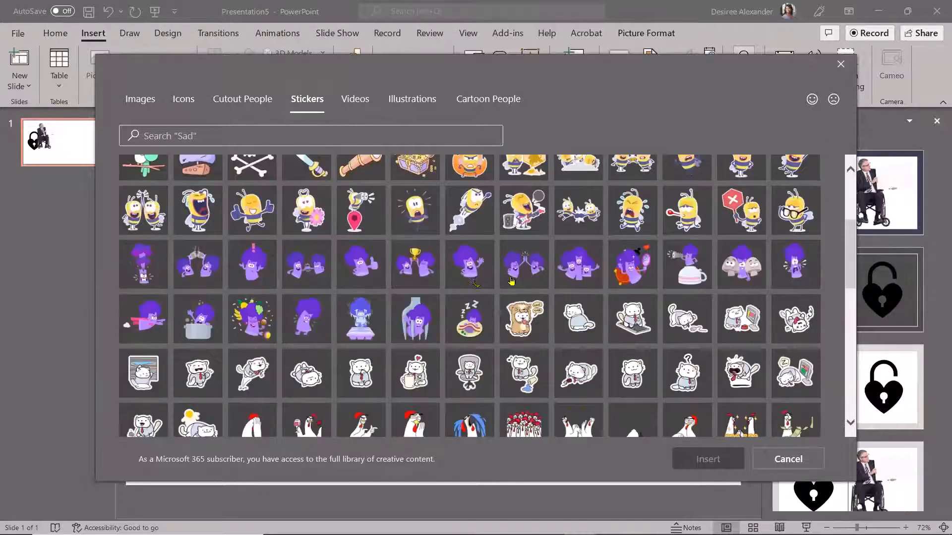
{"action": "scroll", "scroll_direction": "down", "scroll_amount": 3}
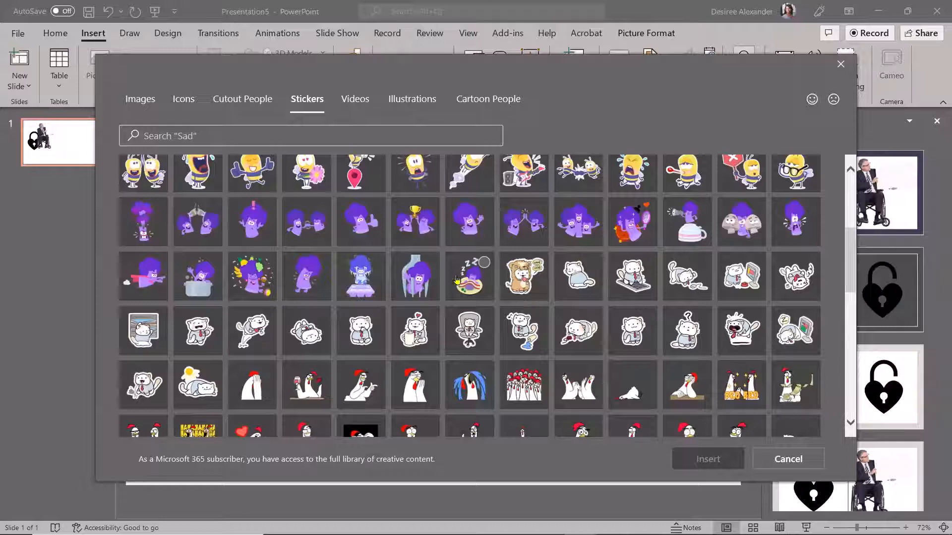
{"action": "scroll", "scroll_direction": "down", "scroll_amount": 3}
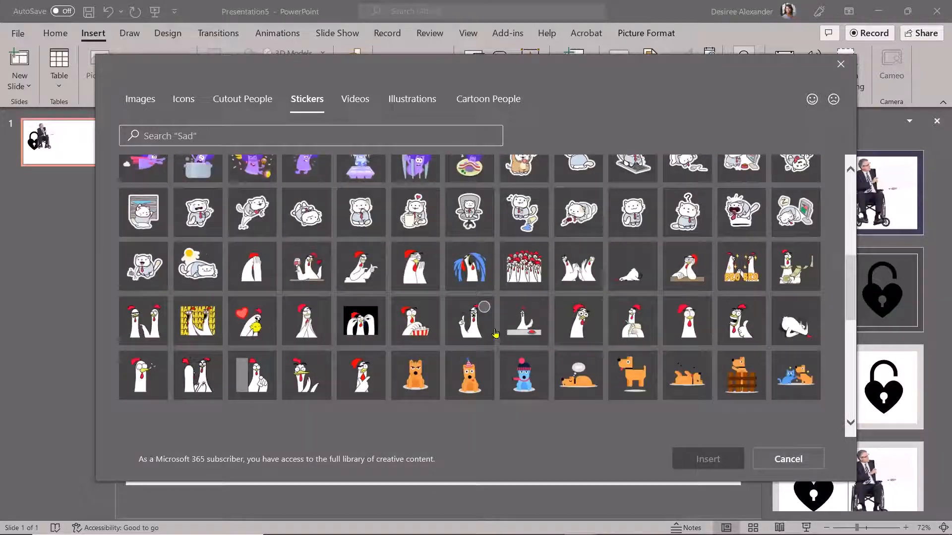
Look through Videos, Illustrations and Cartoon People collections, ending on Videos
{"action": "left_click", "coordinate": [355, 99]}
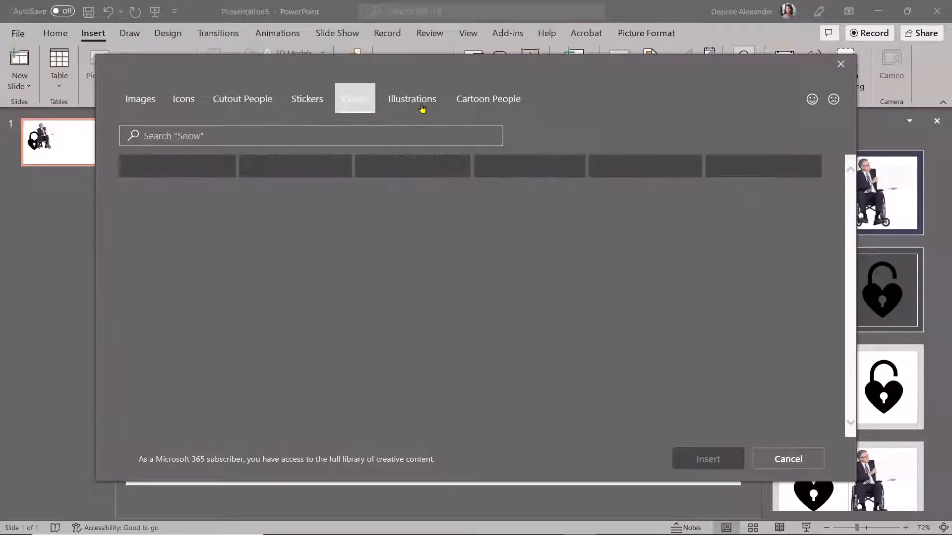
{"action": "left_click", "coordinate": [411, 98]}
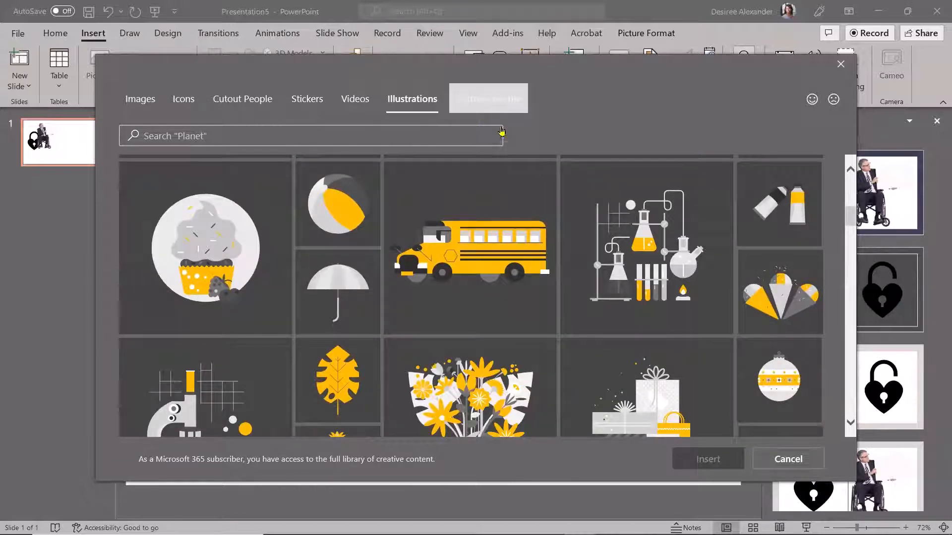
{"action": "left_click", "coordinate": [488, 98]}
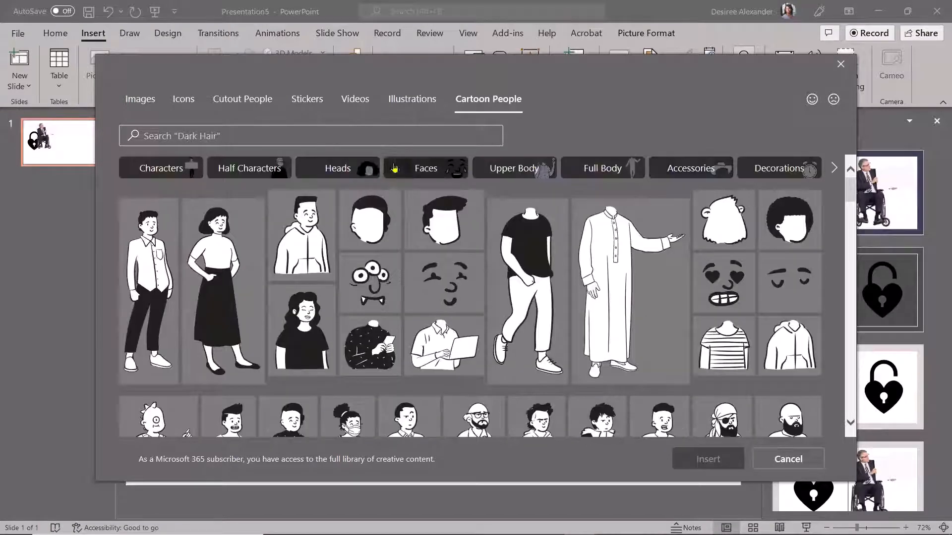
{"action": "left_click", "coordinate": [355, 98]}
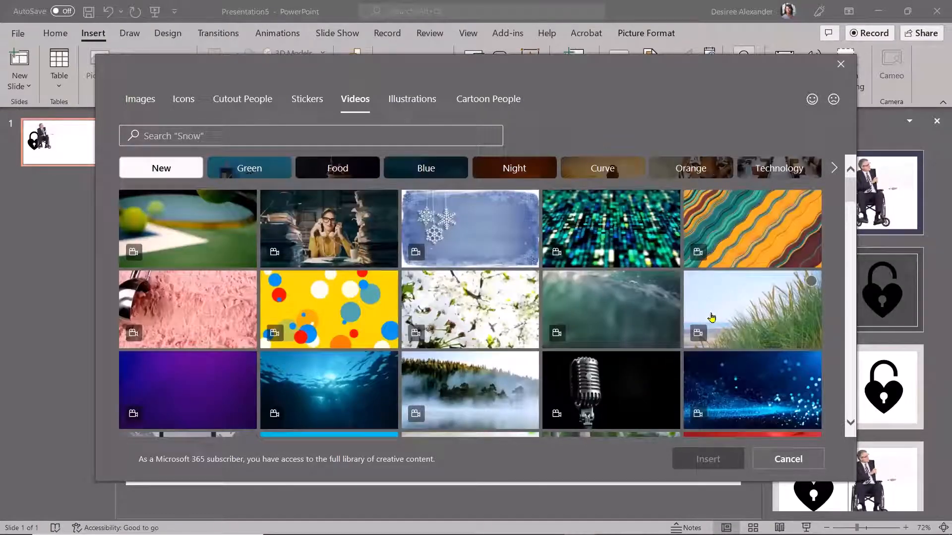
Insert the stock video of a woman clapping against a yellow background
{"action": "scroll", "scroll_direction": "down", "scroll_amount": 3}
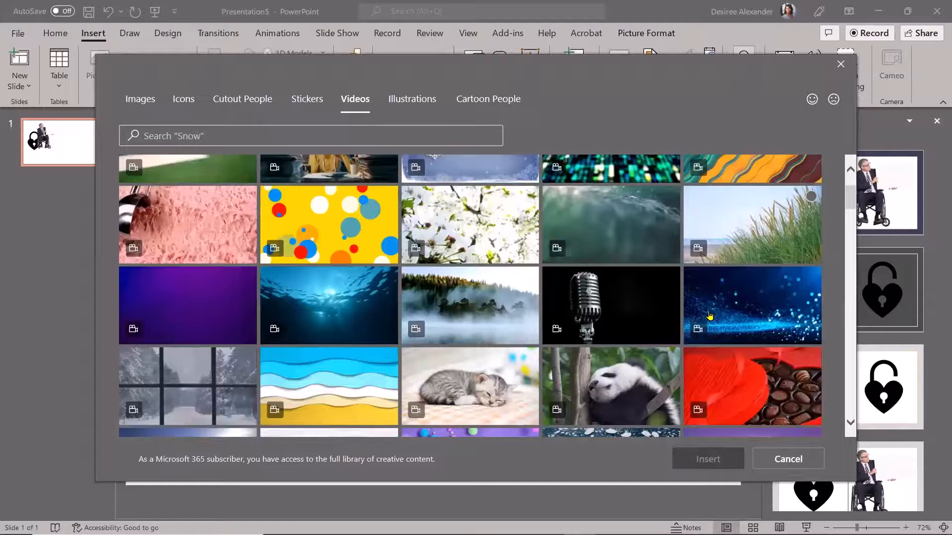
{"action": "scroll", "scroll_direction": "down", "scroll_amount": 3}
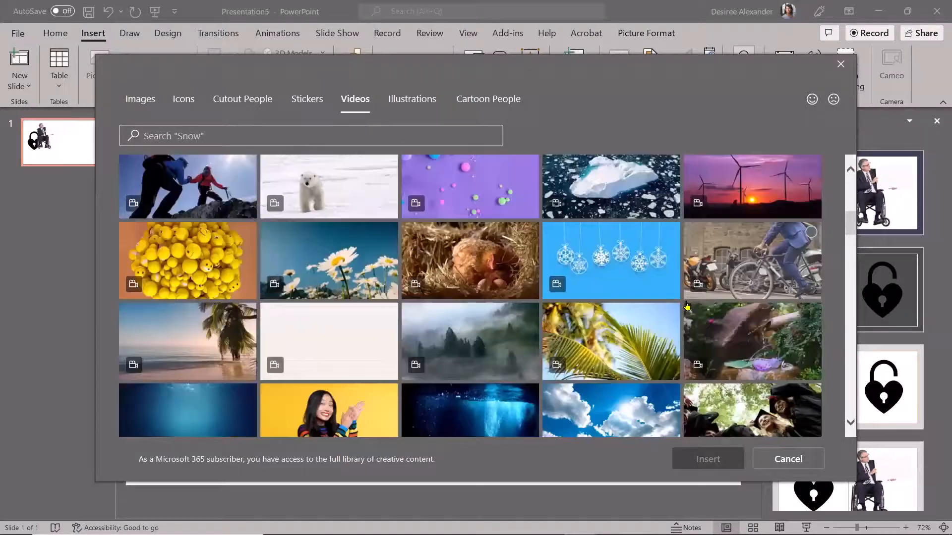
{"action": "scroll", "scroll_direction": "down", "scroll_amount": 3}
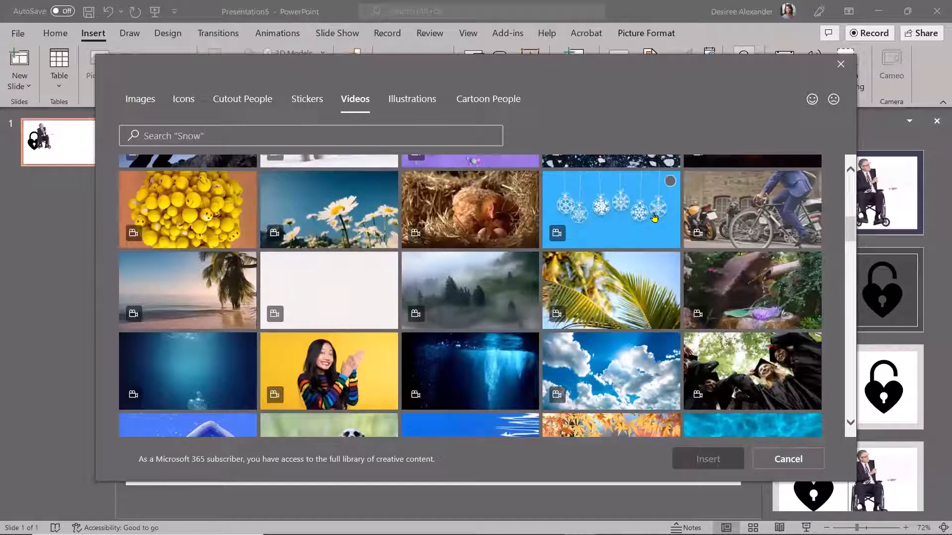
{"action": "mouse_move", "coordinate": [737, 206]}
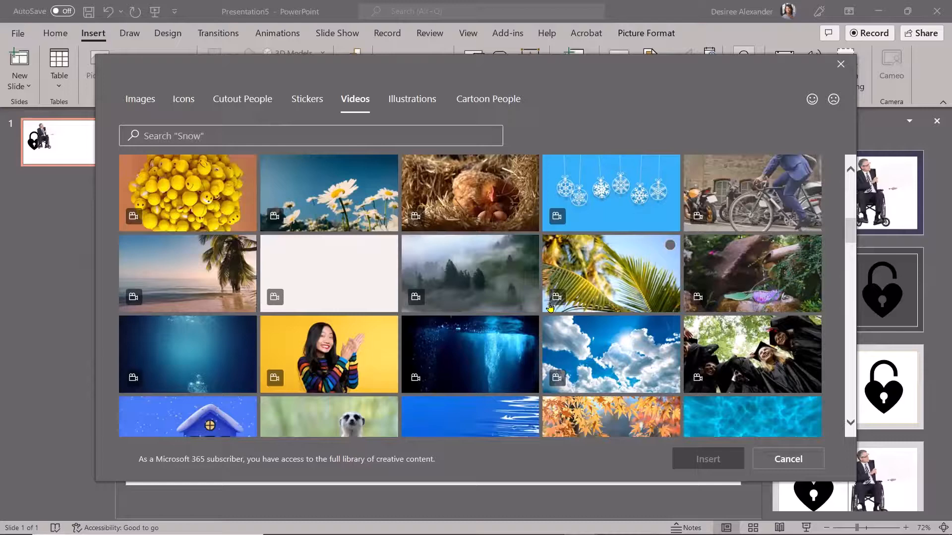
{"action": "scroll", "scroll_direction": "down", "scroll_amount": 3}
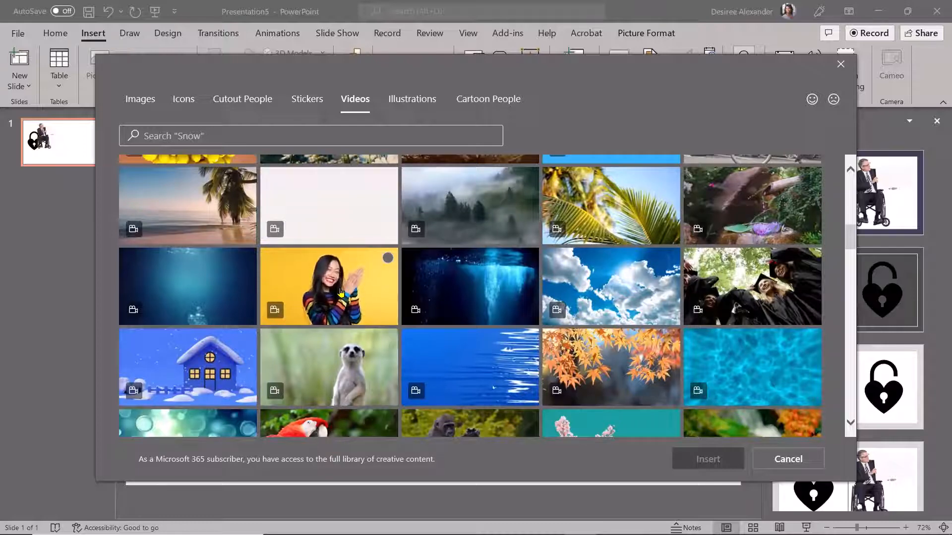
{"action": "left_click", "coordinate": [329, 287]}
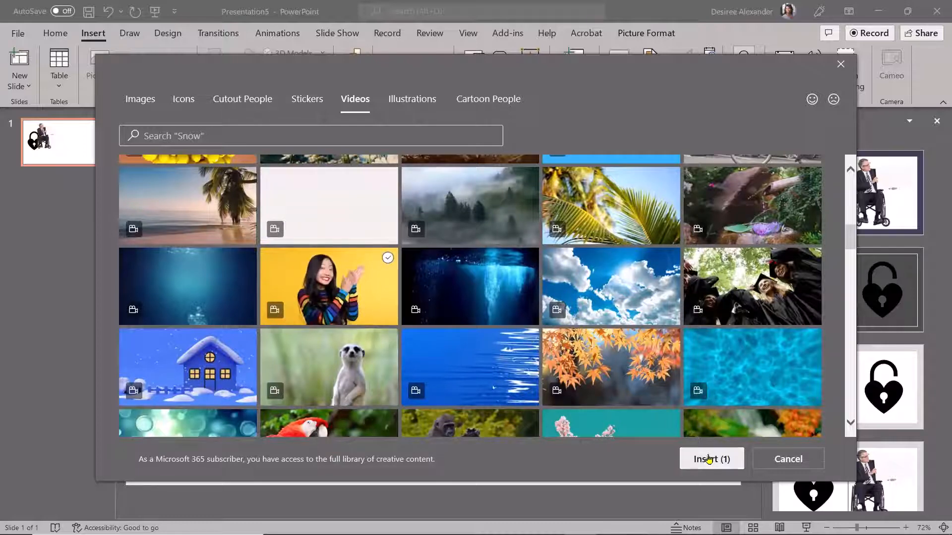
{"action": "left_click", "coordinate": [712, 459]}
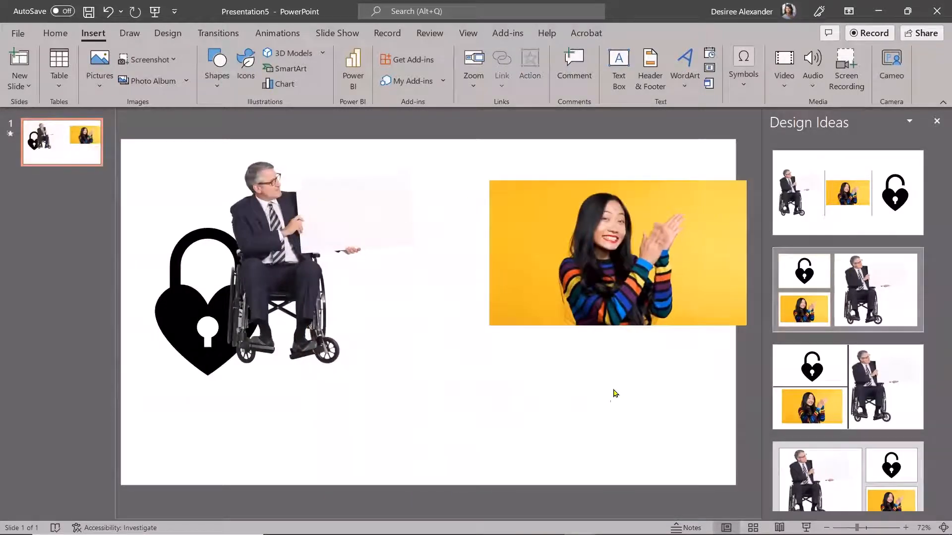
Set the clapping video's playback to start automatically, play full screen and loop until stopped
{"action": "left_click", "coordinate": [616, 253]}
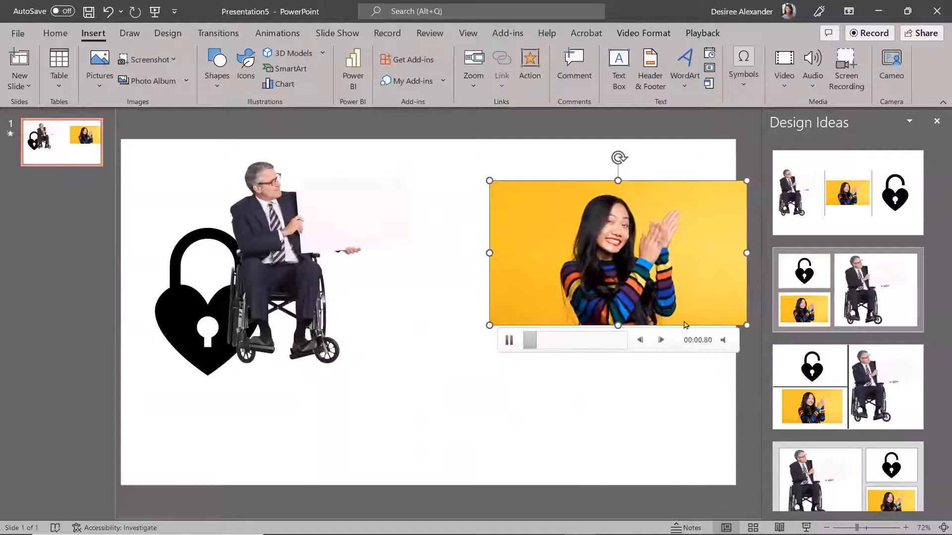
{"action": "left_click", "coordinate": [509, 341]}
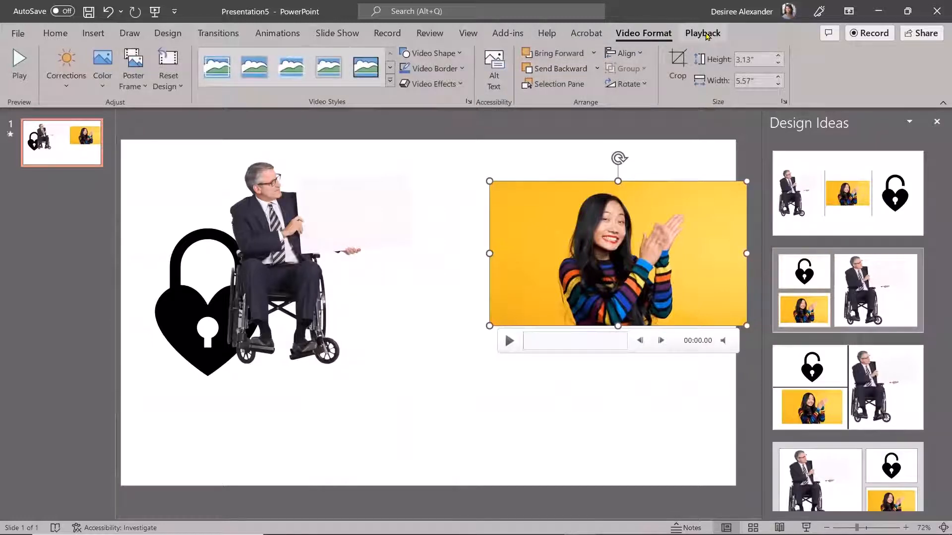
{"action": "left_click", "coordinate": [703, 33]}
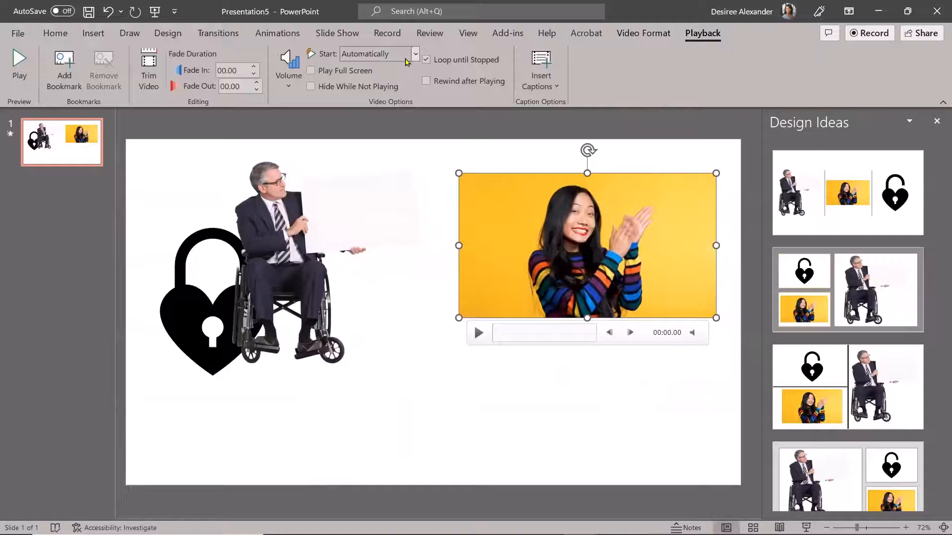
{"action": "mouse_move", "coordinate": [351, 55]}
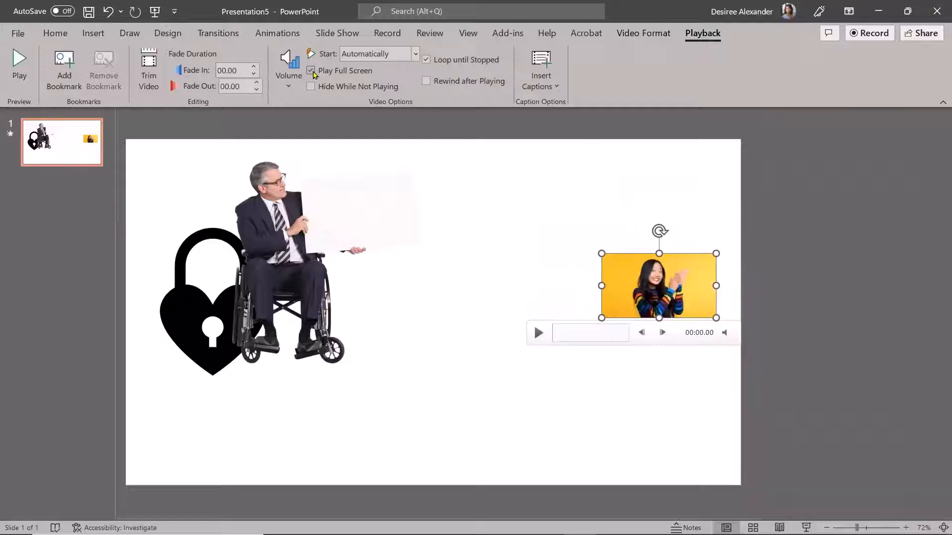
{"action": "left_click", "coordinate": [906, 525]}
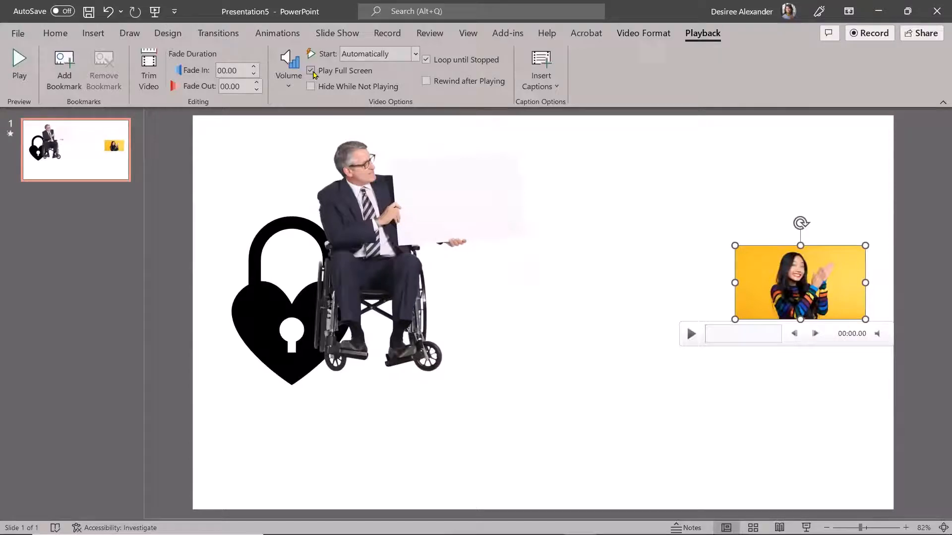
{"action": "left_click", "coordinate": [311, 71]}
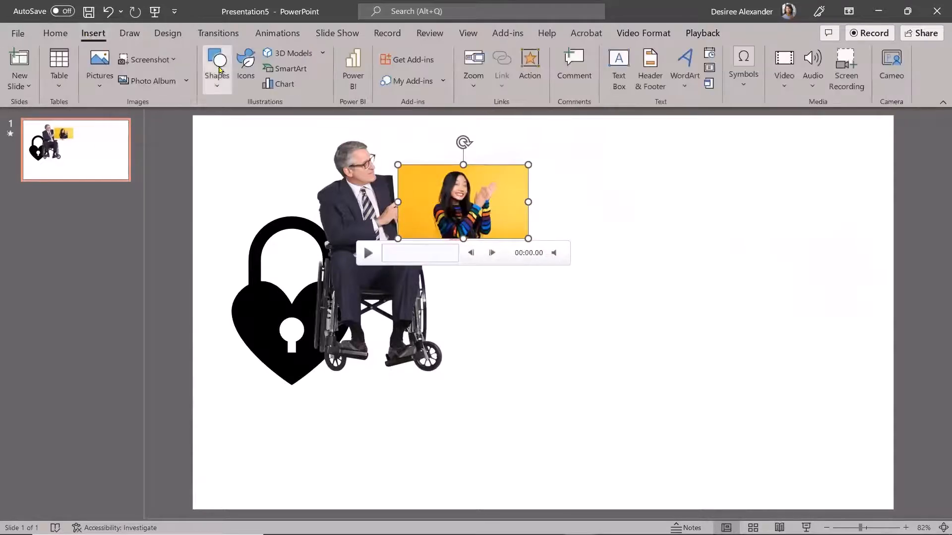
Draw a blue heart shape at the upper right of the slide
{"action": "left_click", "coordinate": [246, 65]}
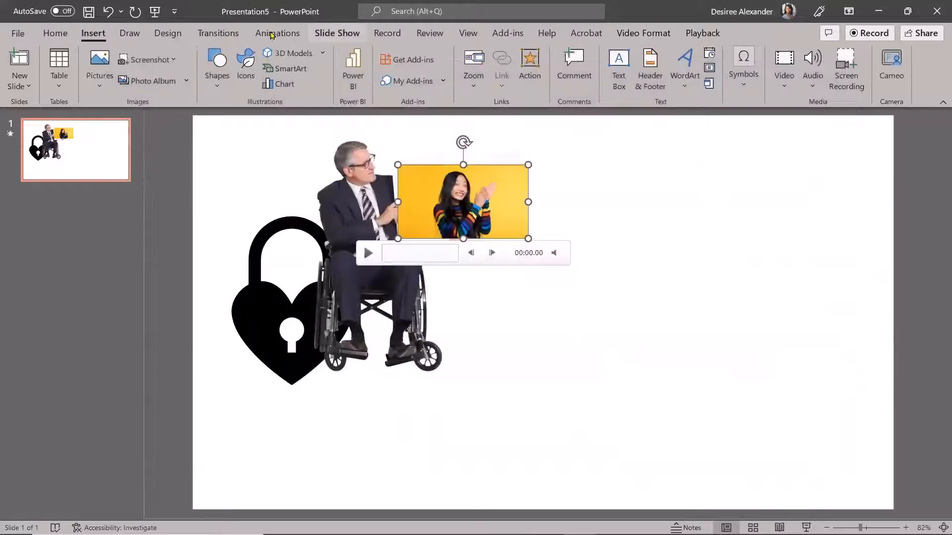
{"action": "left_click", "coordinate": [216, 64]}
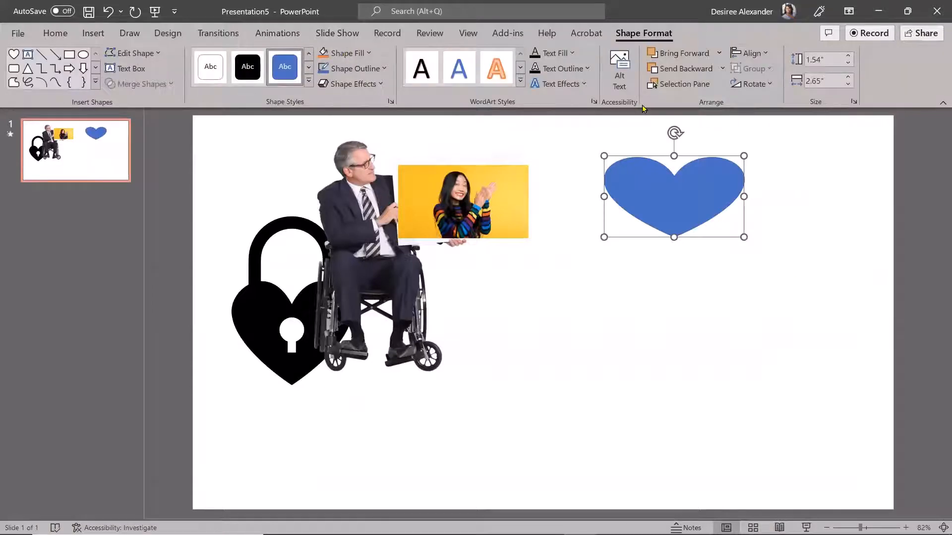
{"action": "left_click", "coordinate": [93, 34]}
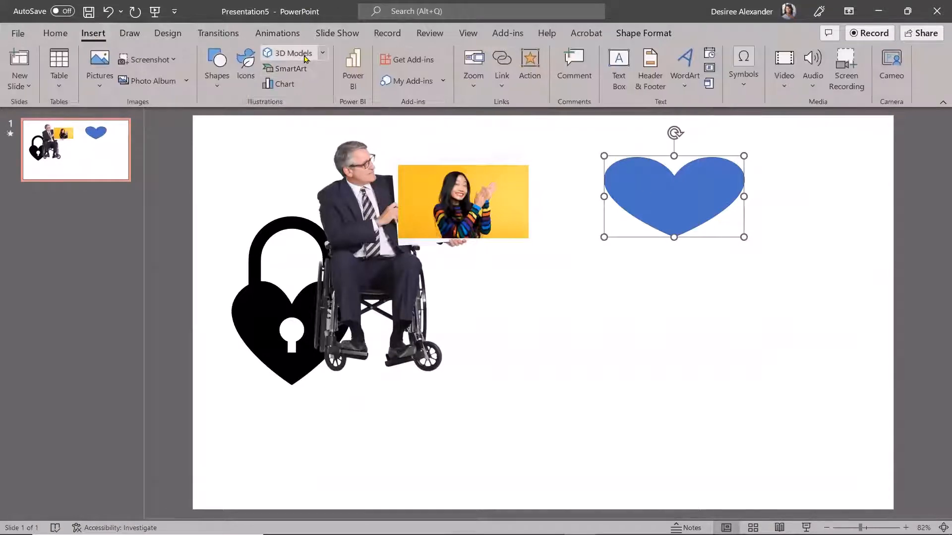
Insert the cut-away heart 3D model from the Biology collection and select it for adjusting
{"action": "left_click", "coordinate": [292, 53]}
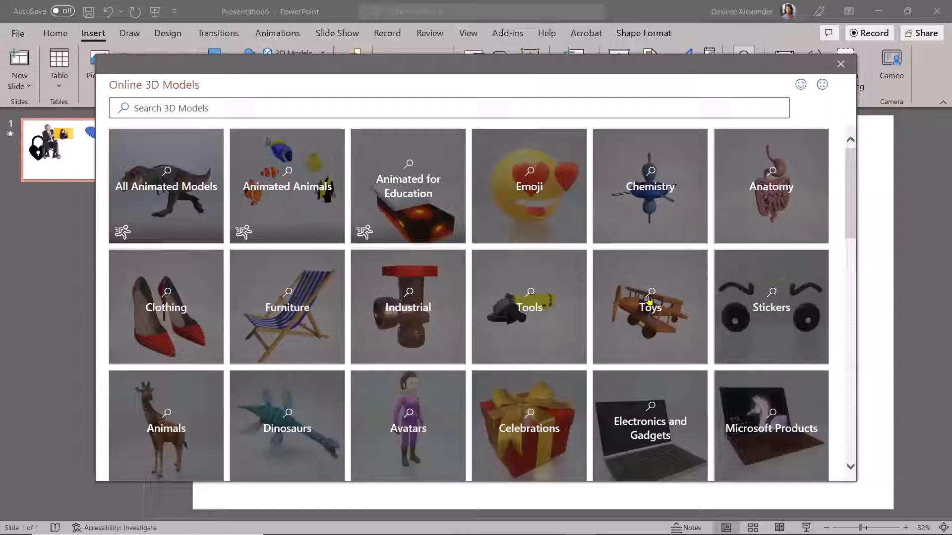
{"action": "scroll", "scroll_direction": "down", "scroll_amount": 3}
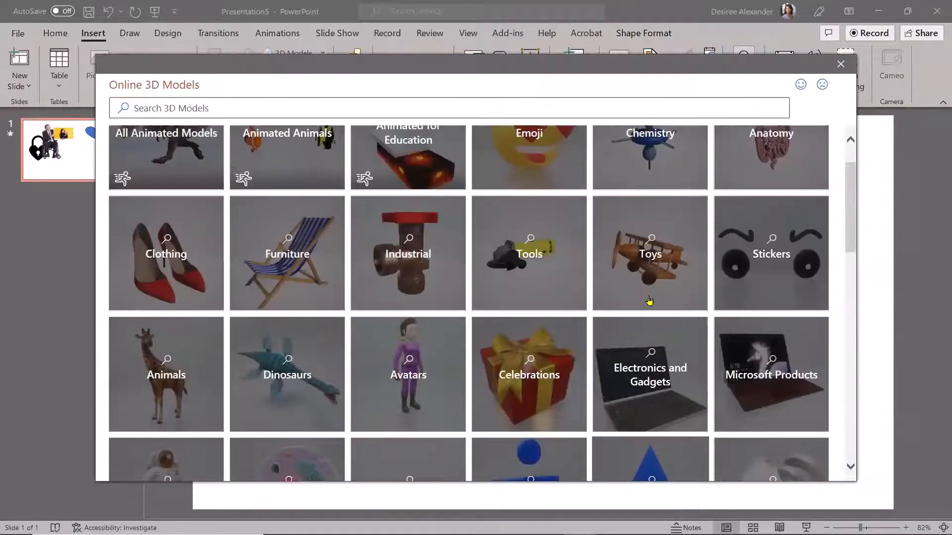
{"action": "scroll", "scroll_direction": "down", "scroll_amount": 3}
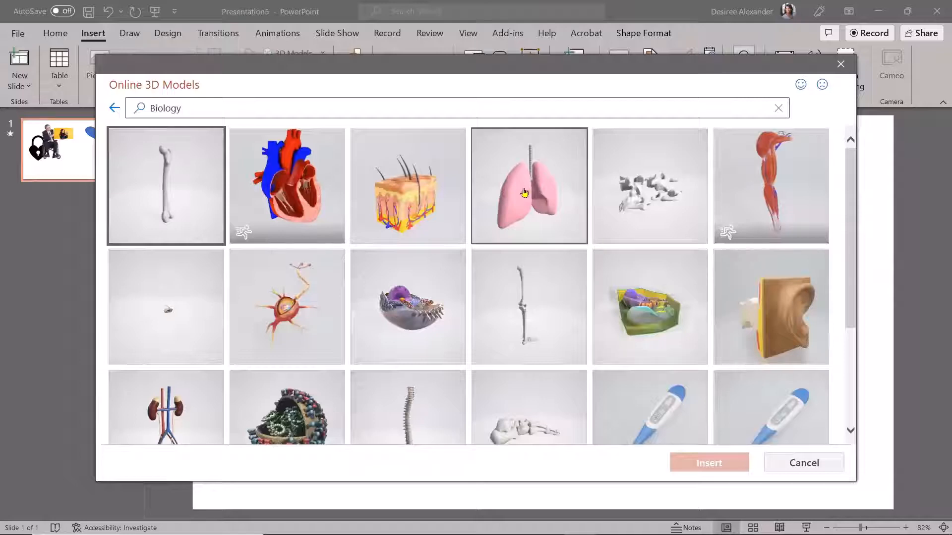
{"action": "left_click", "coordinate": [288, 187]}
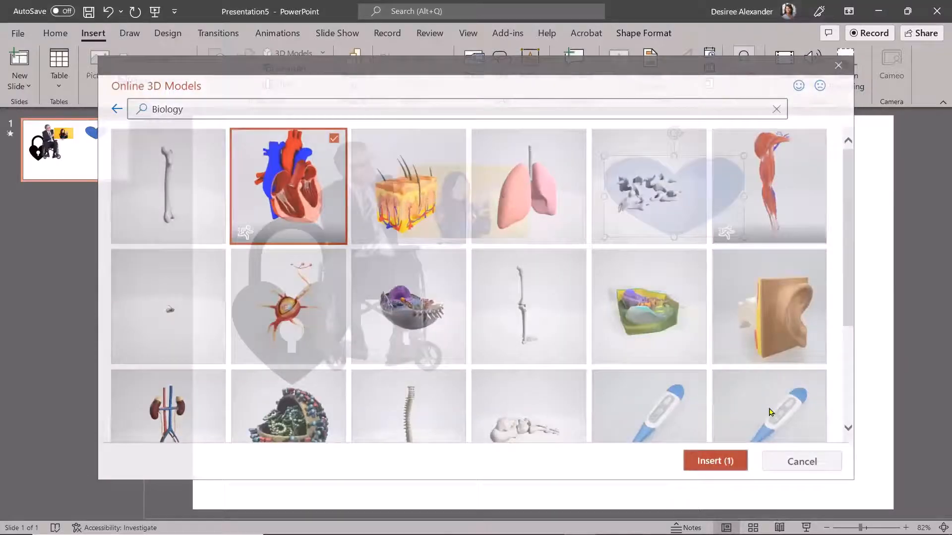
{"action": "left_click", "coordinate": [716, 460]}
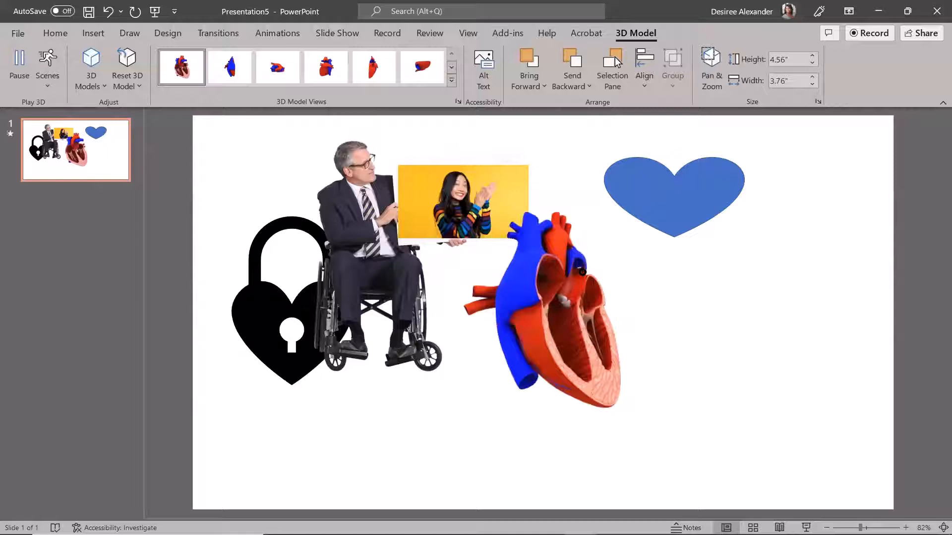
{"action": "left_click", "coordinate": [542, 314]}
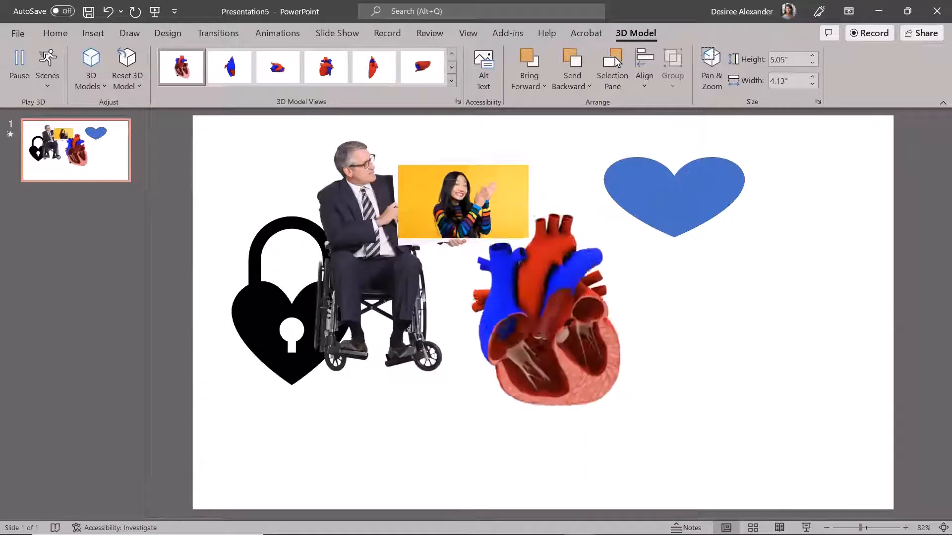
{"action": "left_click", "coordinate": [545, 314]}
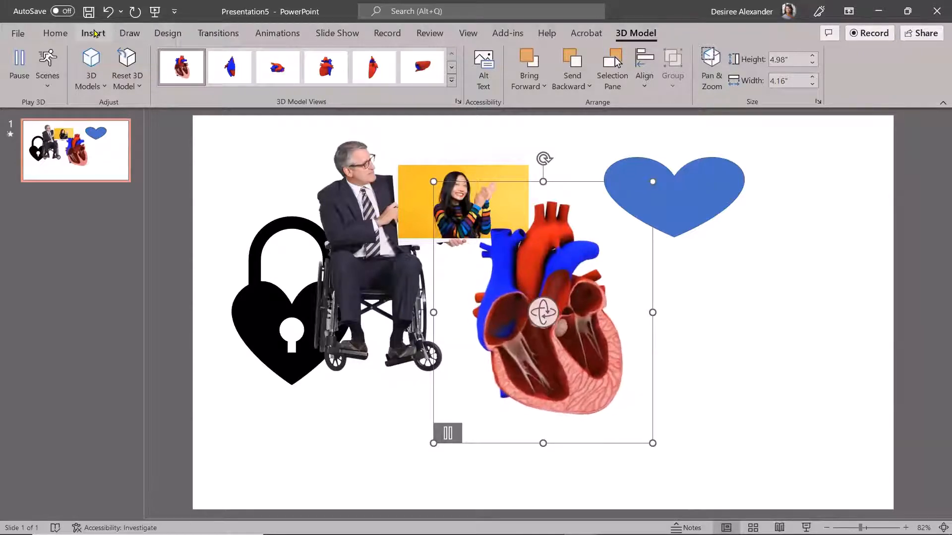
Insert a Segmented Cycle SmartArt graphic and apply a different SmartArt style to it
{"action": "left_click", "coordinate": [93, 34]}
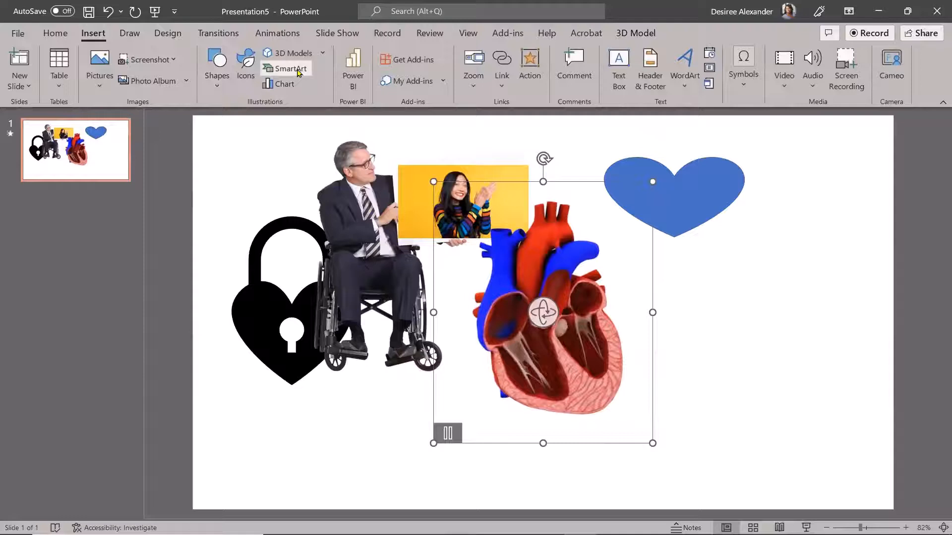
{"action": "left_click", "coordinate": [290, 69]}
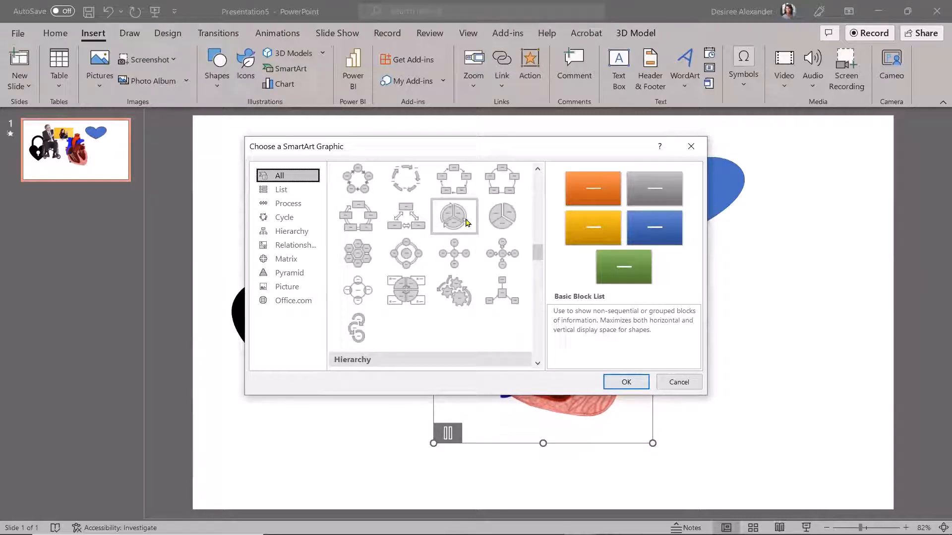
{"action": "left_click", "coordinate": [627, 382]}
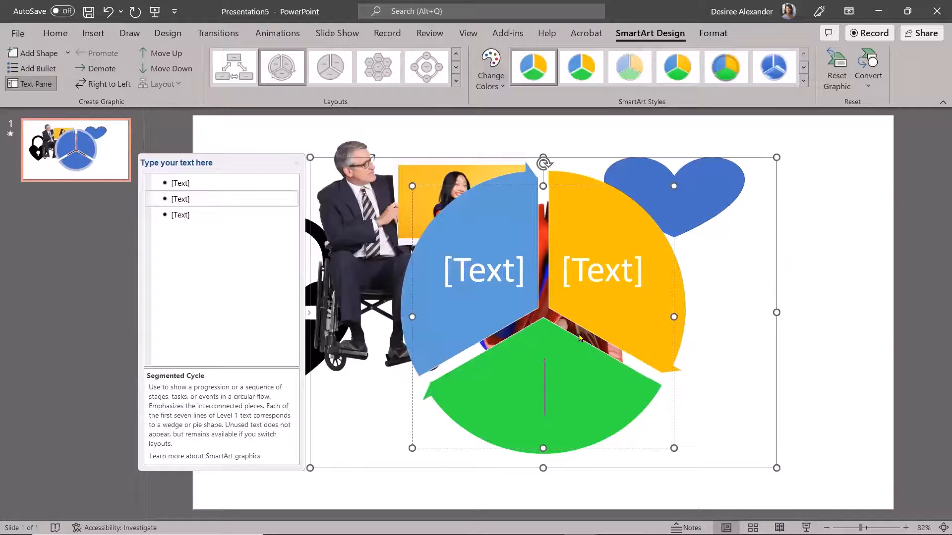
{"action": "left_click", "coordinate": [803, 79]}
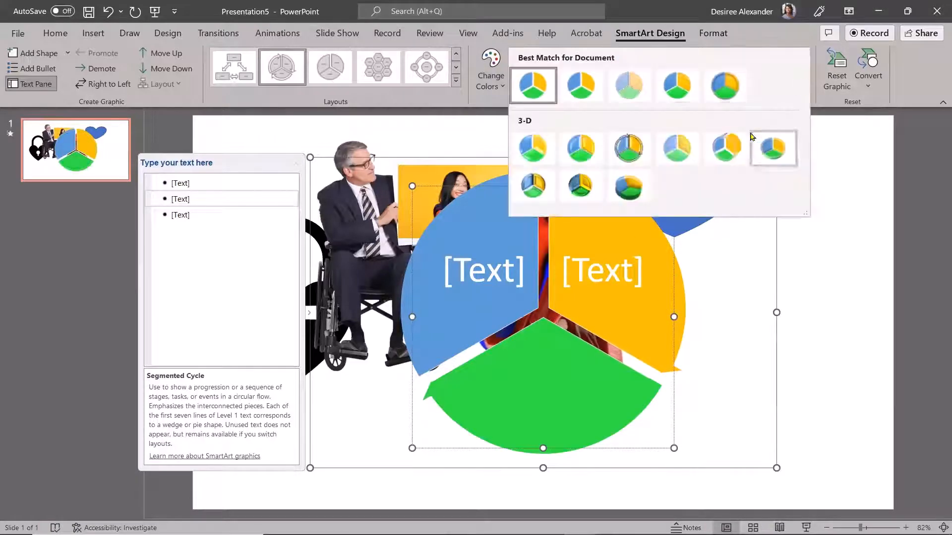
{"action": "left_click", "coordinate": [629, 149]}
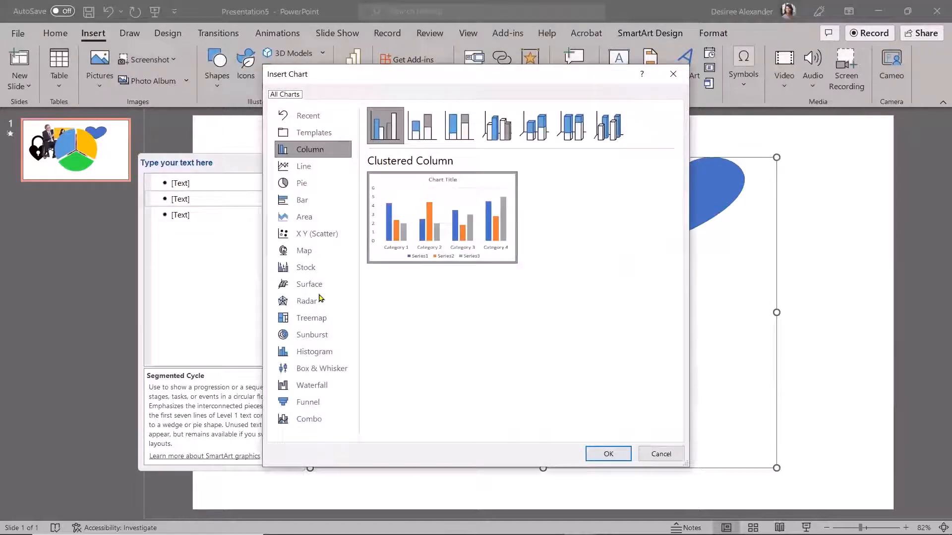
Insert a basic pie chart of quarterly Sales and close its data worksheet
{"action": "left_click", "coordinate": [302, 183]}
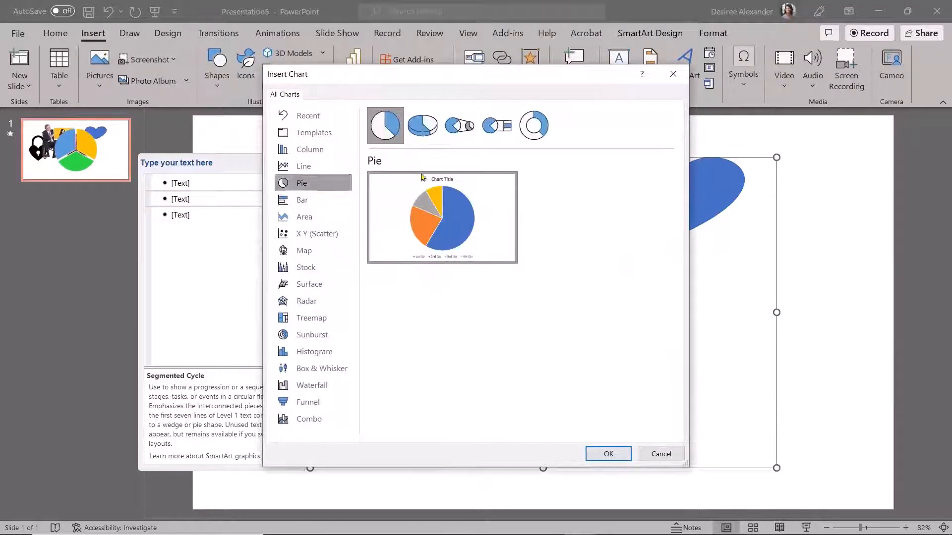
{"action": "left_click", "coordinate": [607, 454]}
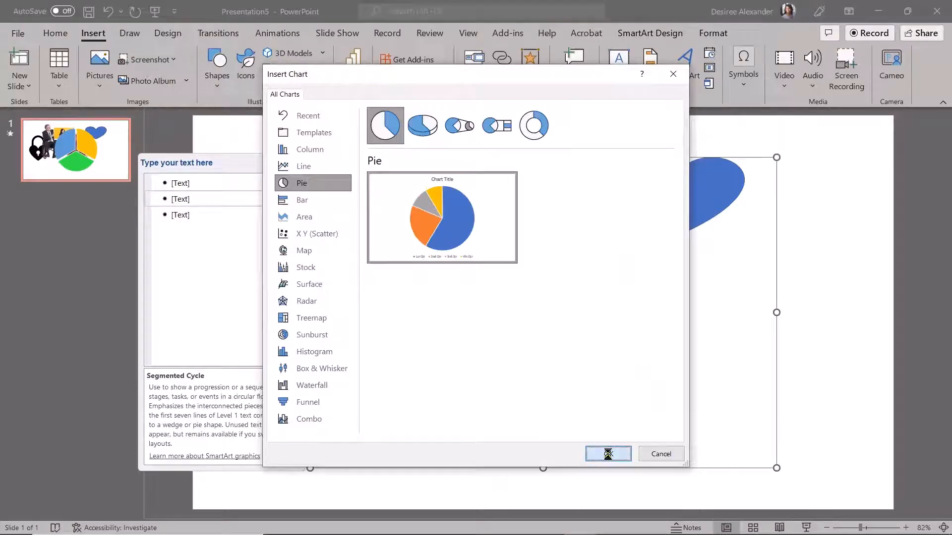
{"action": "left_click", "coordinate": [609, 454]}
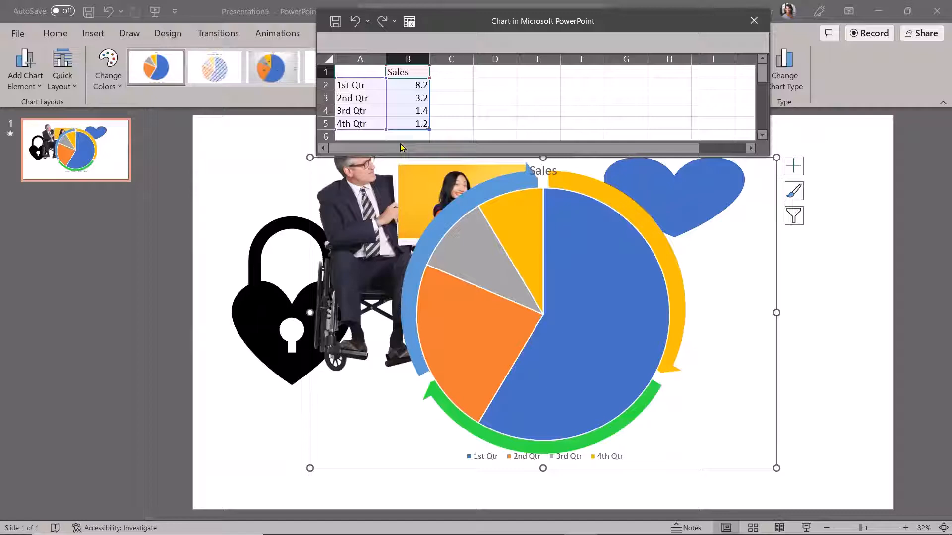
{"action": "left_click", "coordinate": [754, 20]}
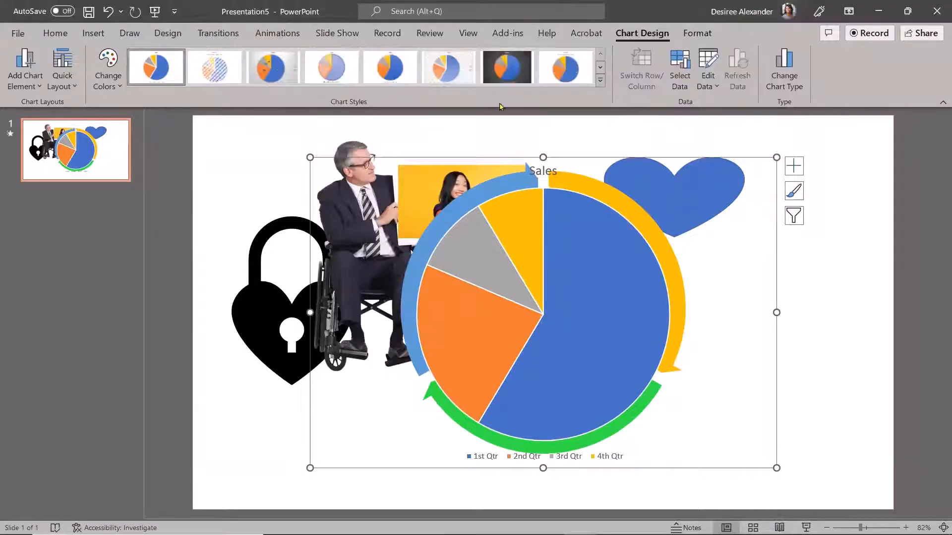
{"action": "left_click", "coordinate": [93, 33]}
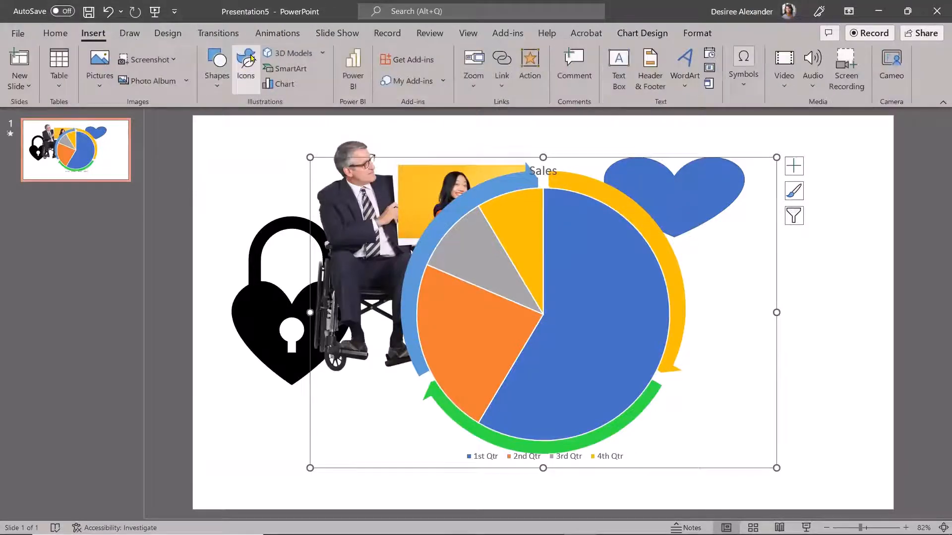
{"action": "mouse_move", "coordinate": [246, 60]}
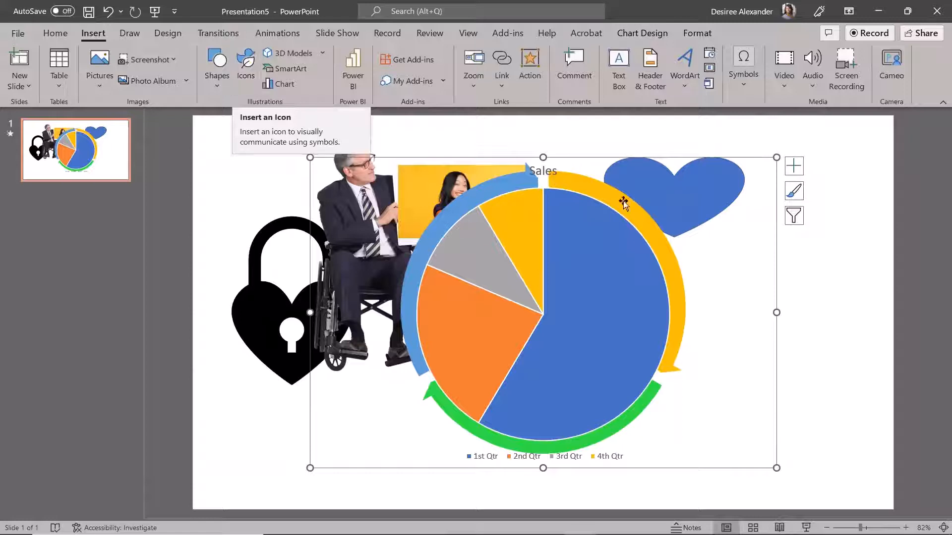